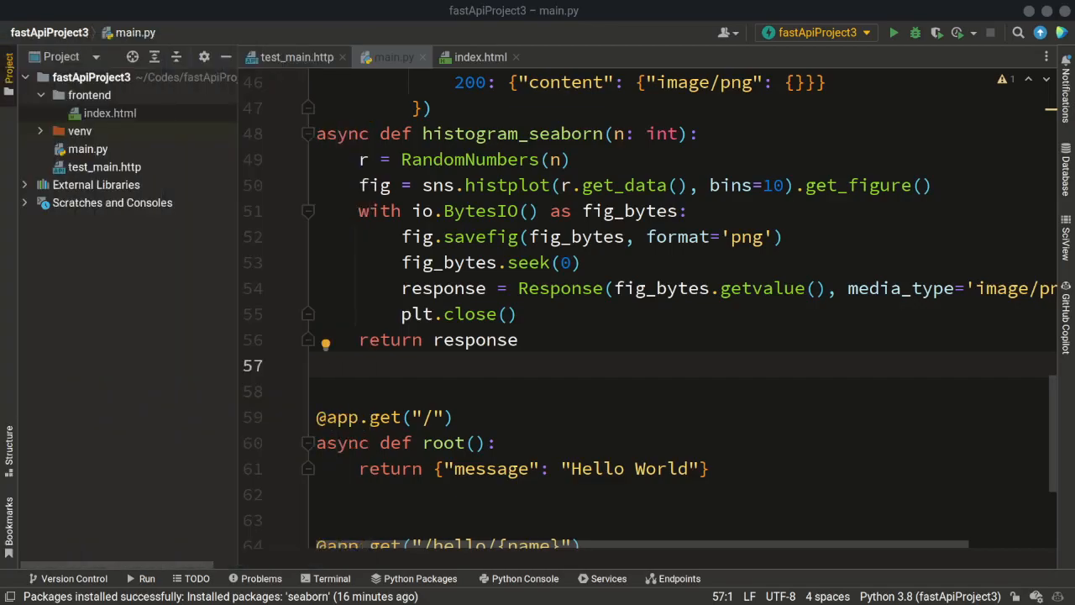
mouse_move(217, 231)
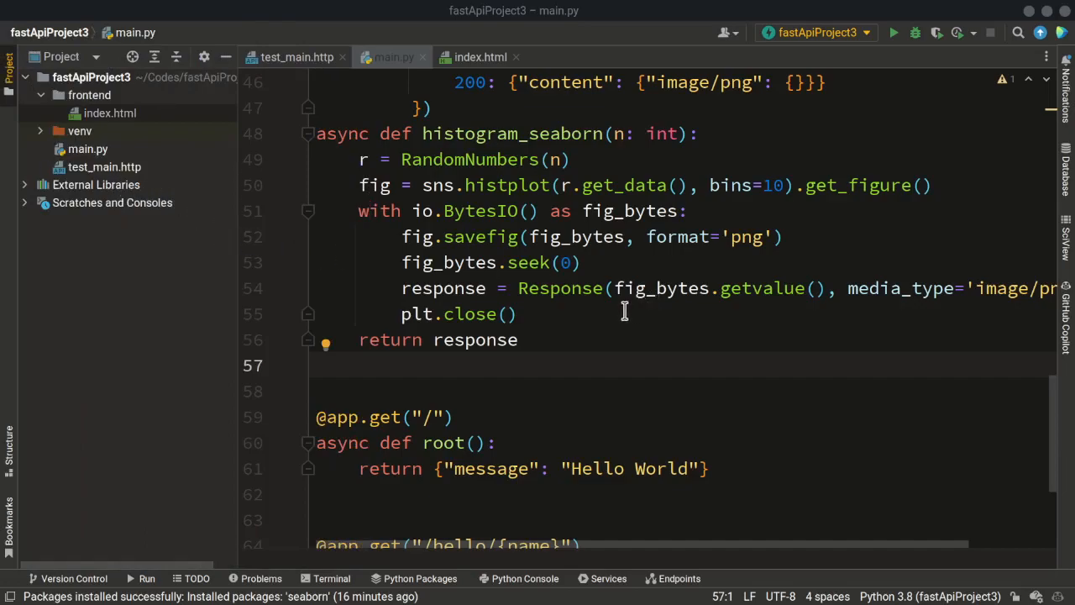
mouse_move(595, 326)
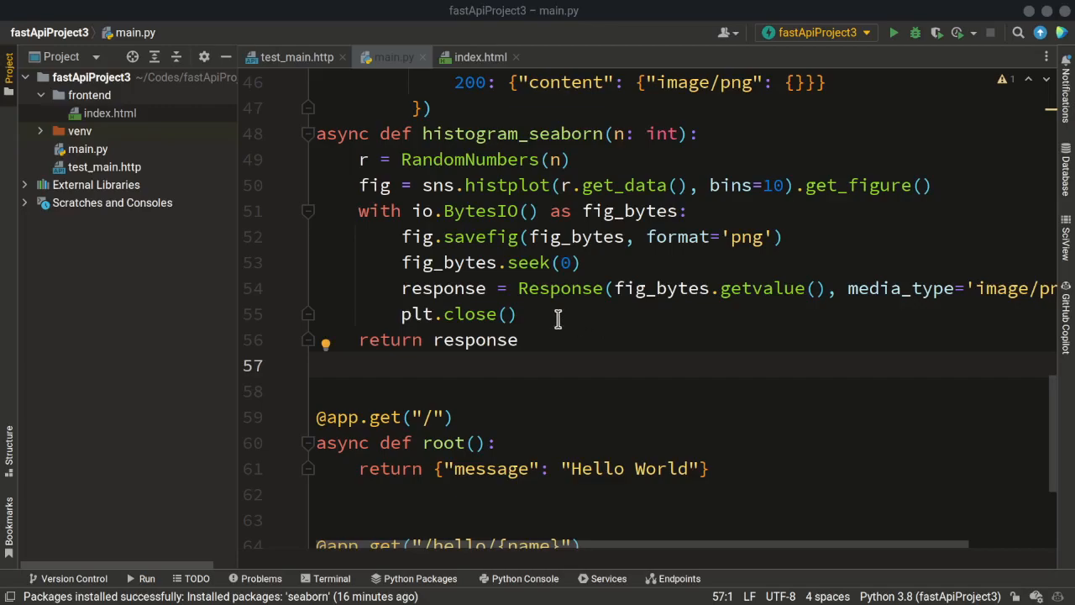
mouse_move(547, 314)
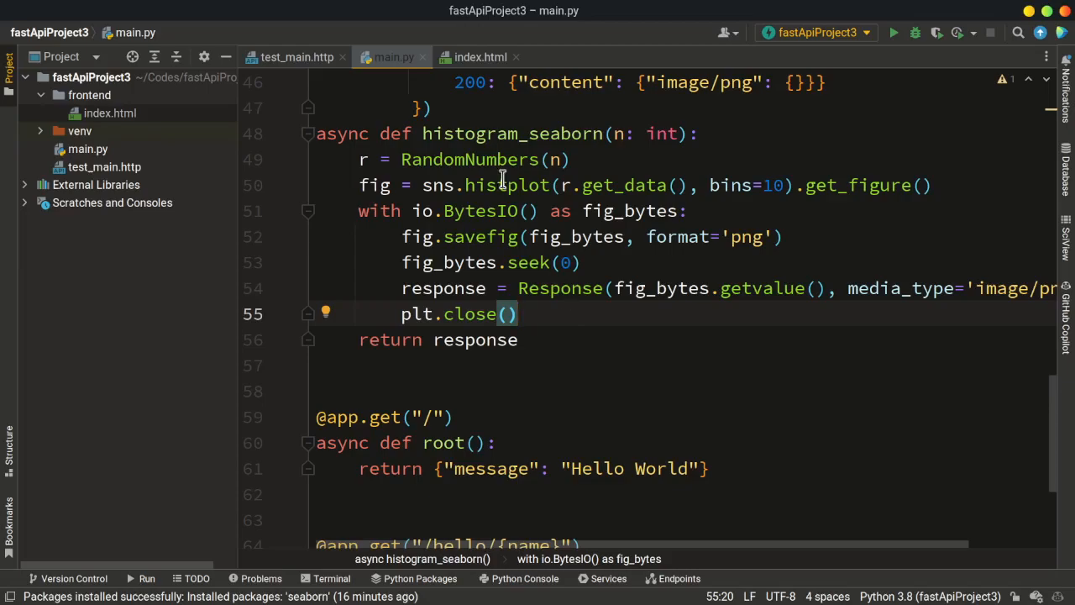
Bring up index.html from the frontend folder after reviewing the histogram endpoint
click(481, 57)
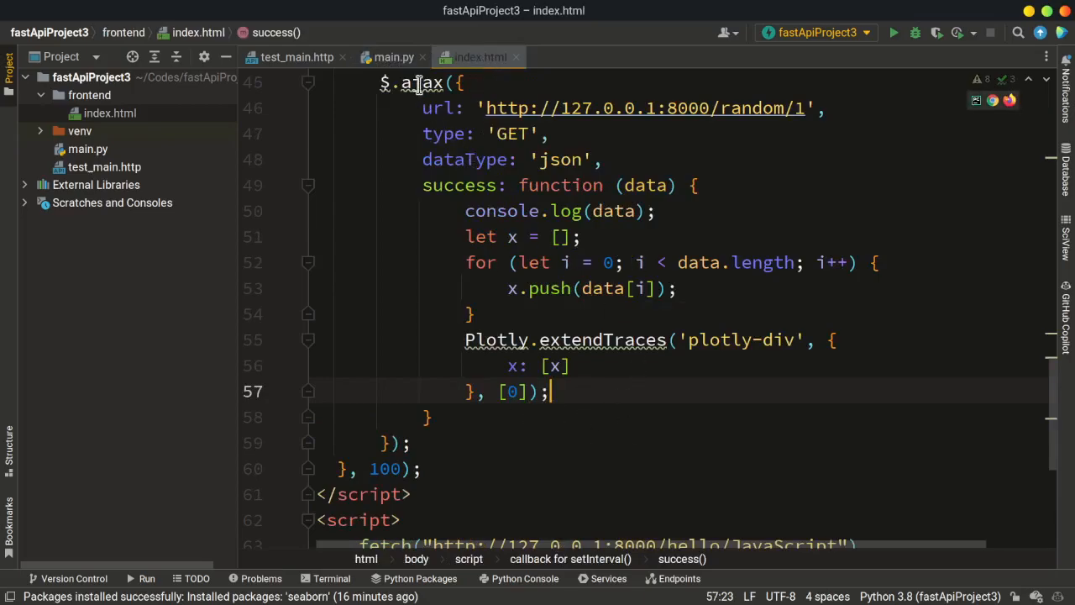
Create a new HTML file named get_image in the frontend folder
click(393, 57)
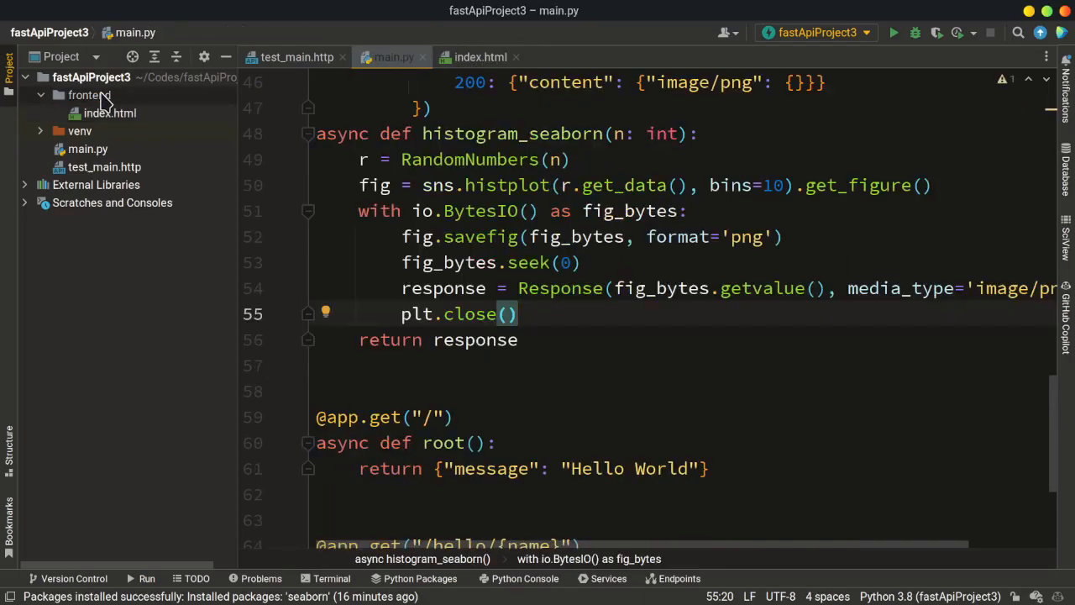
right_click(84, 94)
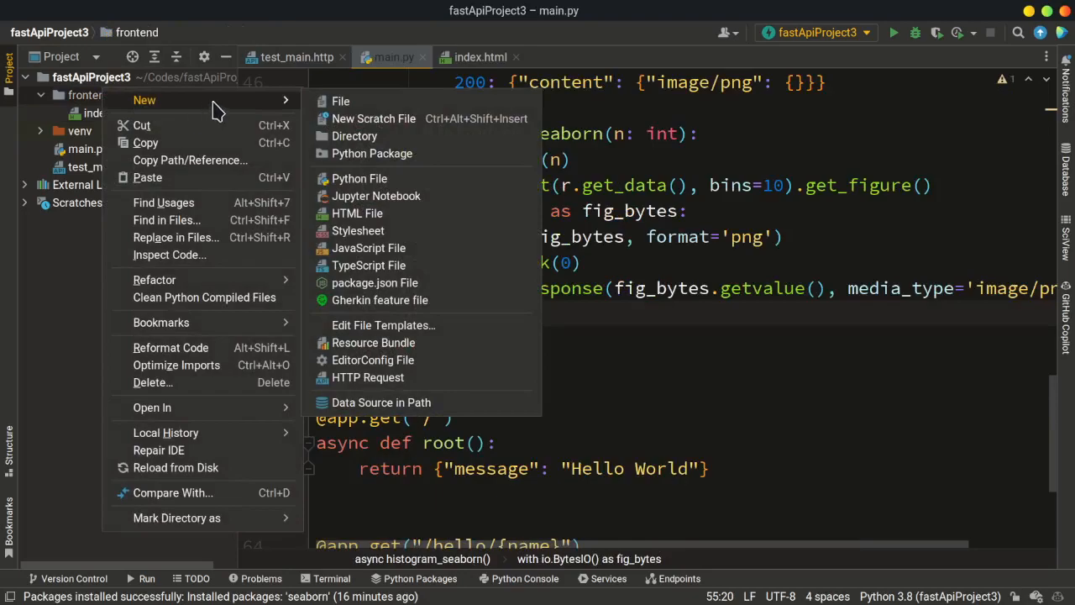
click(356, 212)
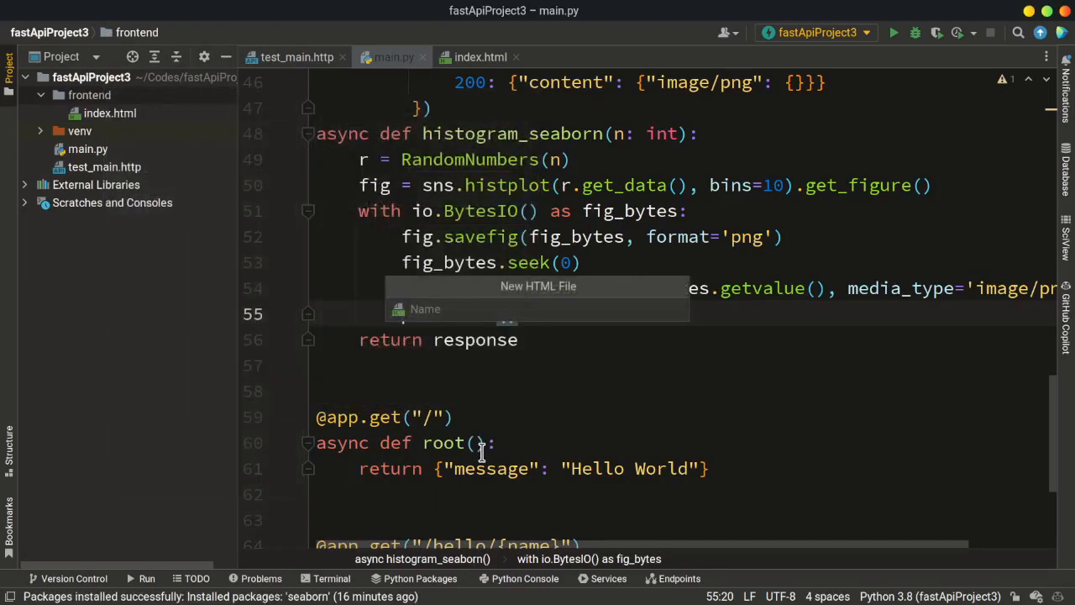
text(get_image)
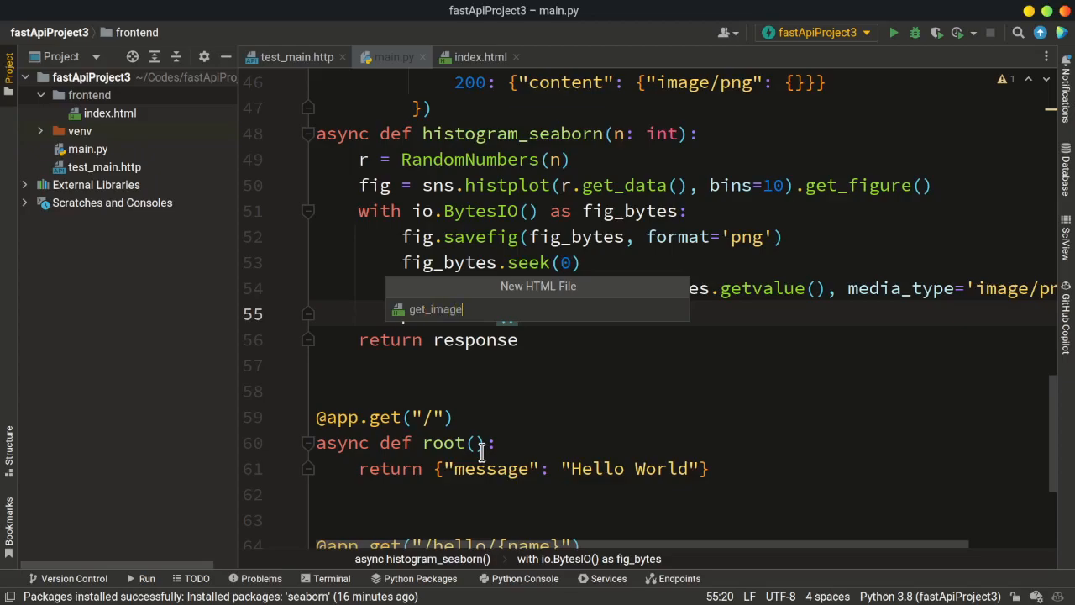
click(431, 309)
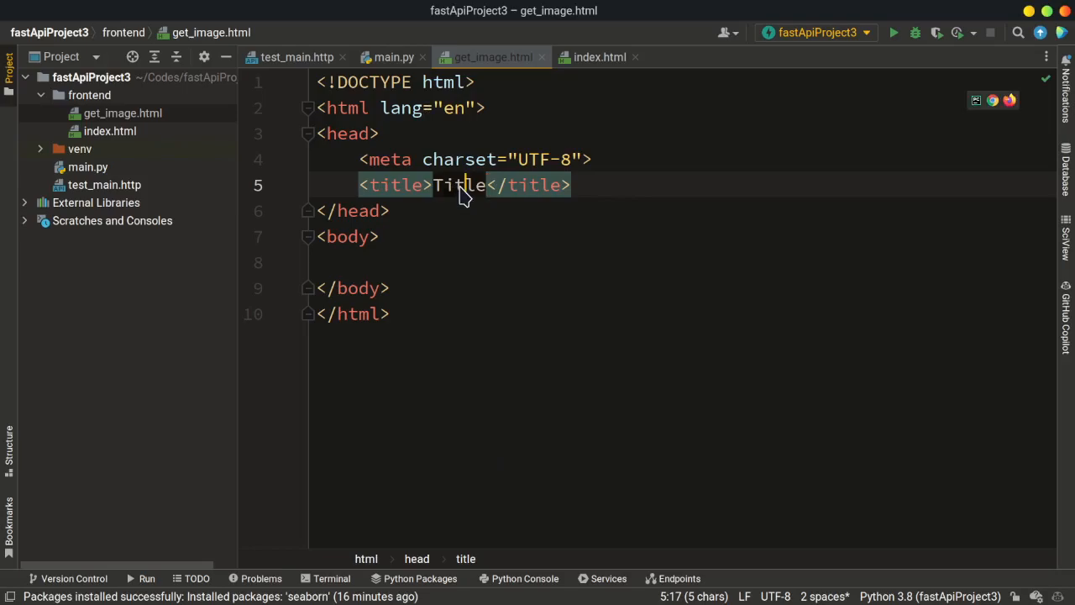
Set the page title to 'Get the image', checking the histogram route in main.py
text(Get the image)
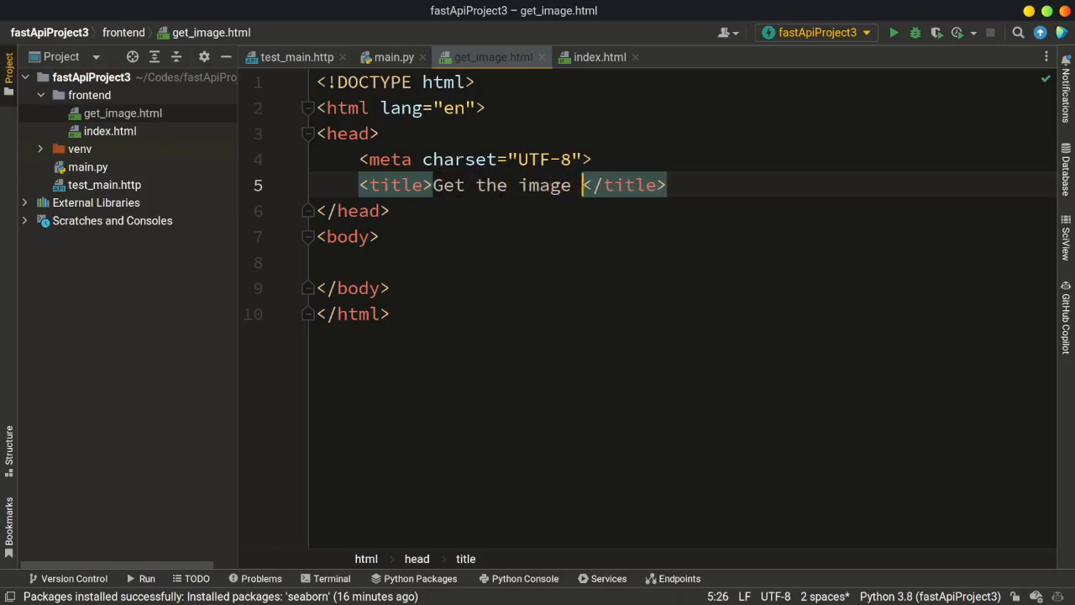
text(fr)
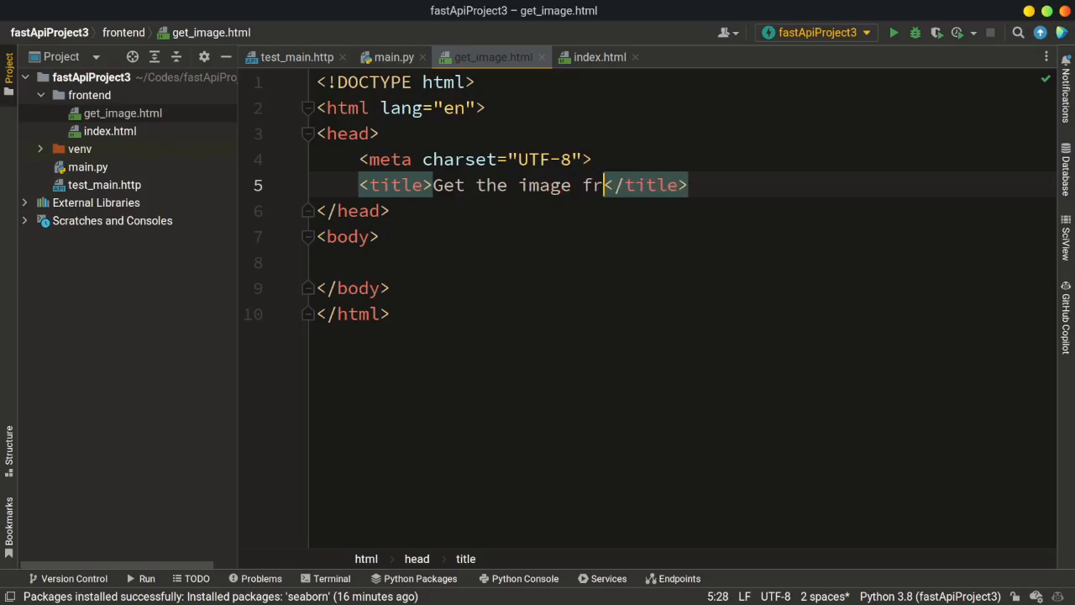
key(BackSpace)
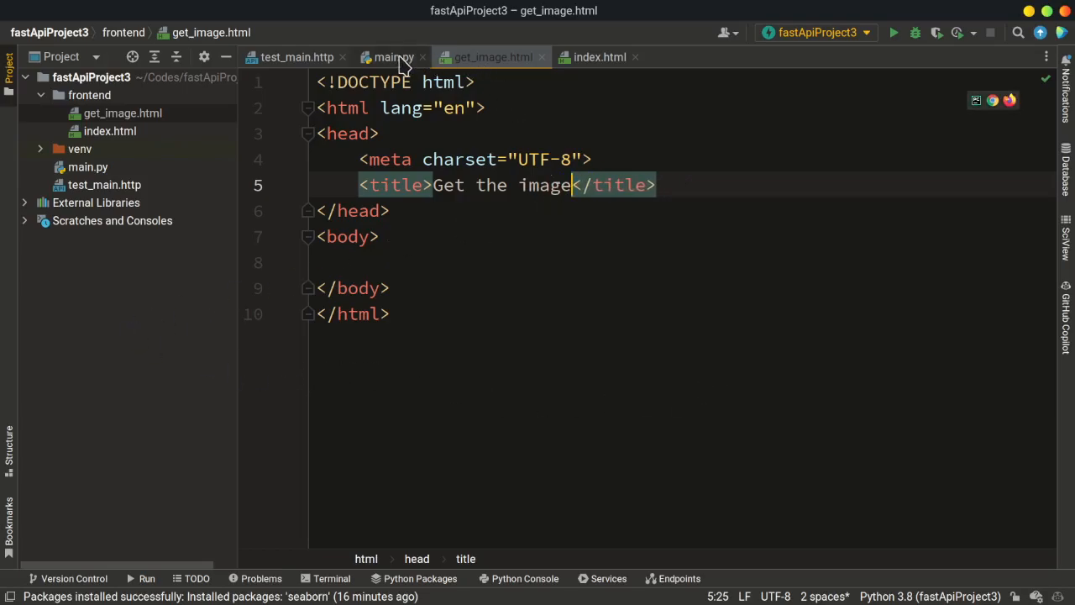
click(393, 57)
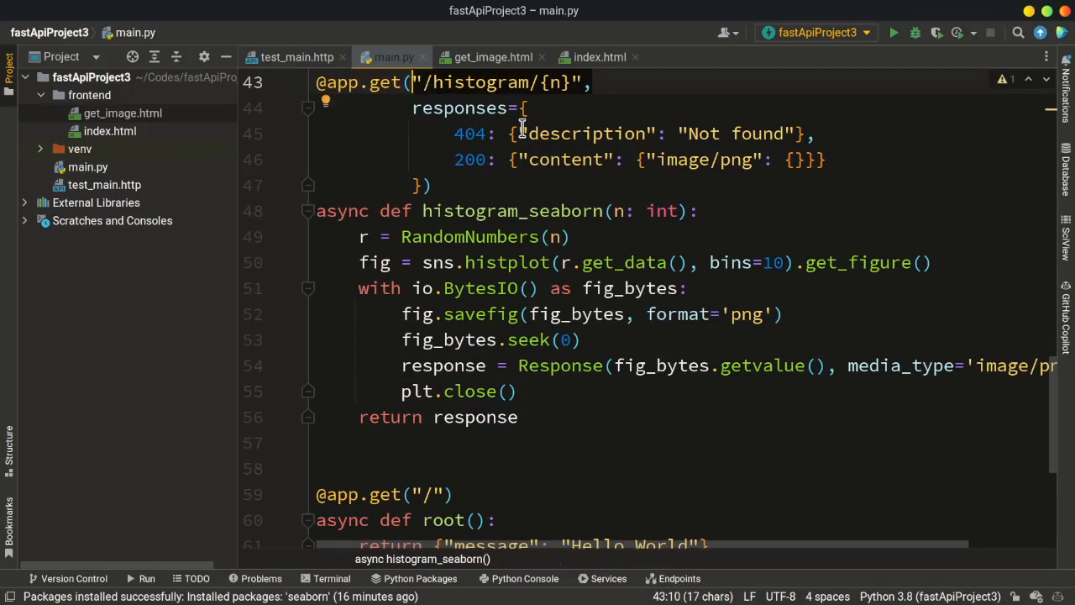
click(489, 58)
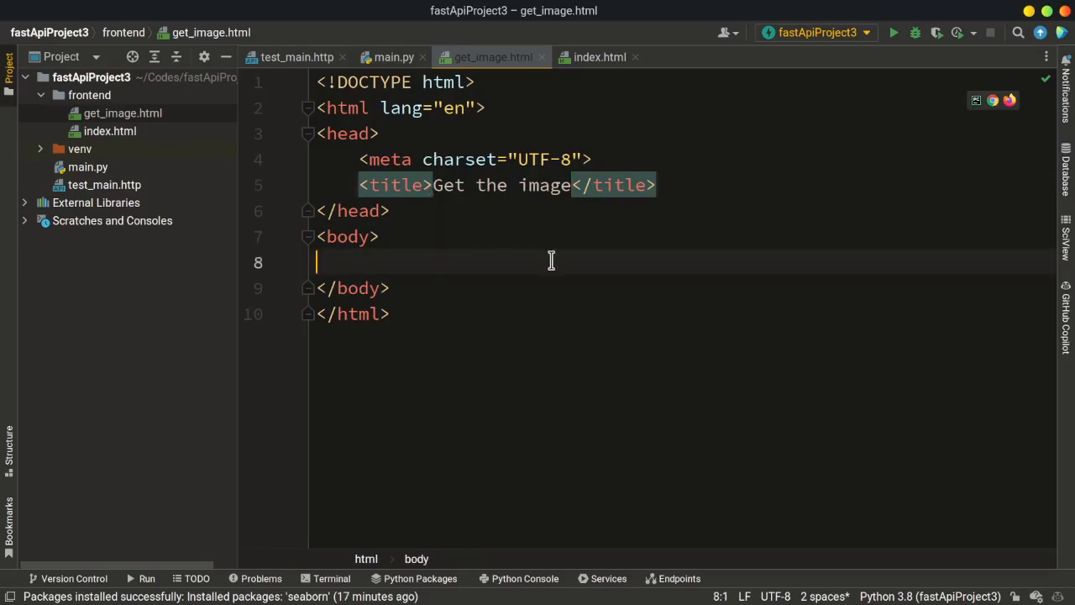
text(<)
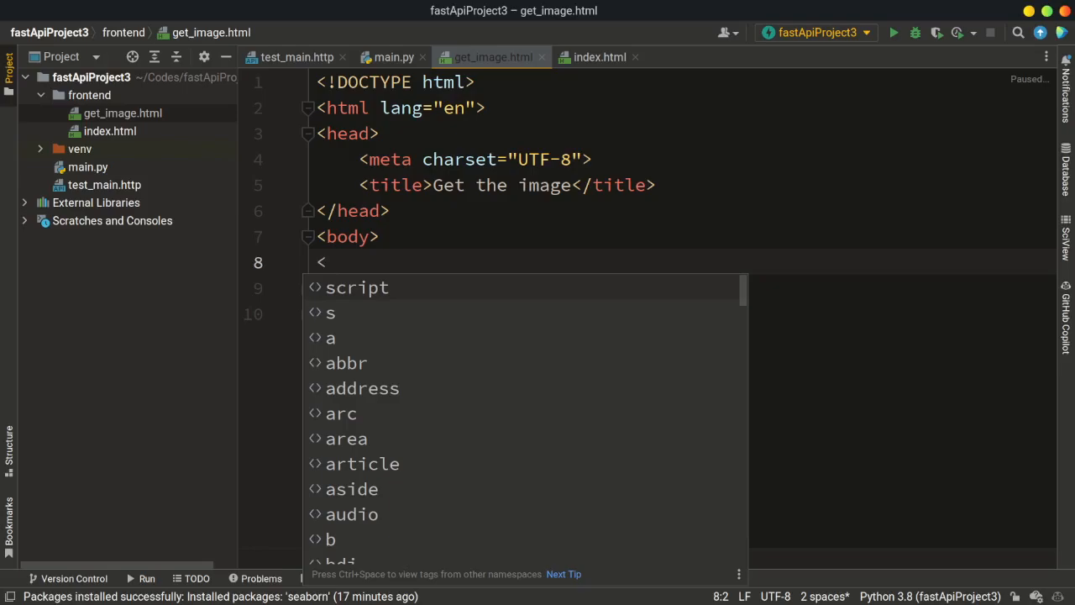
text(script></script>)
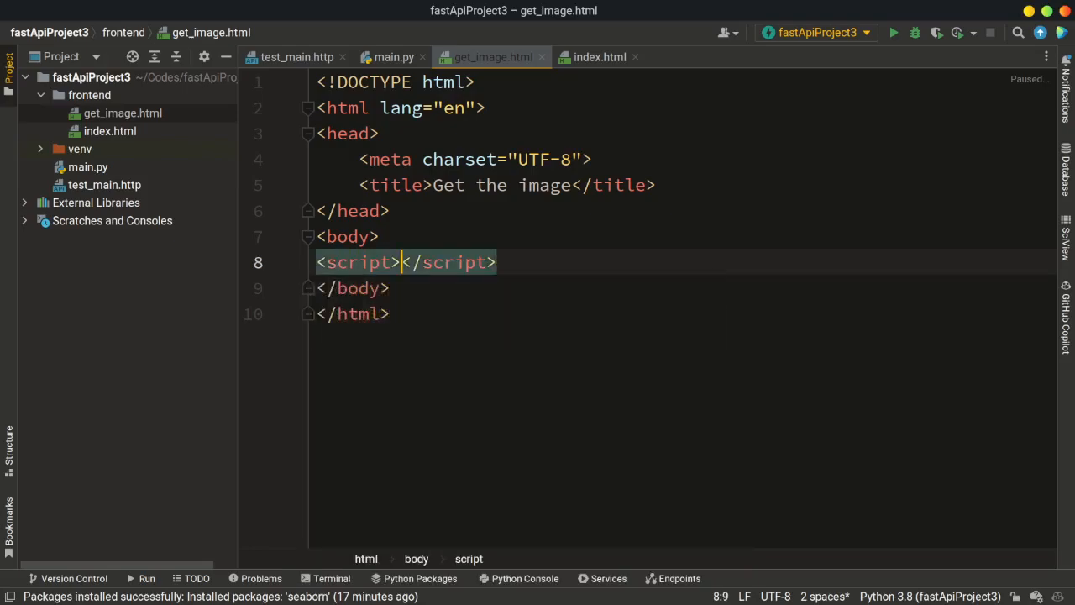
key(Enter)
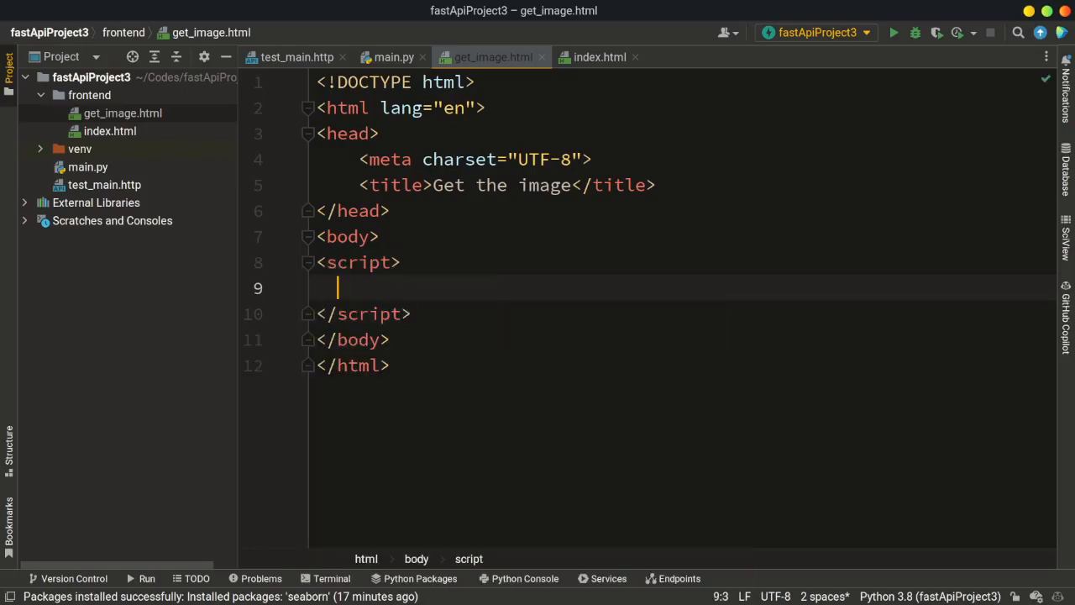
text(fetch()
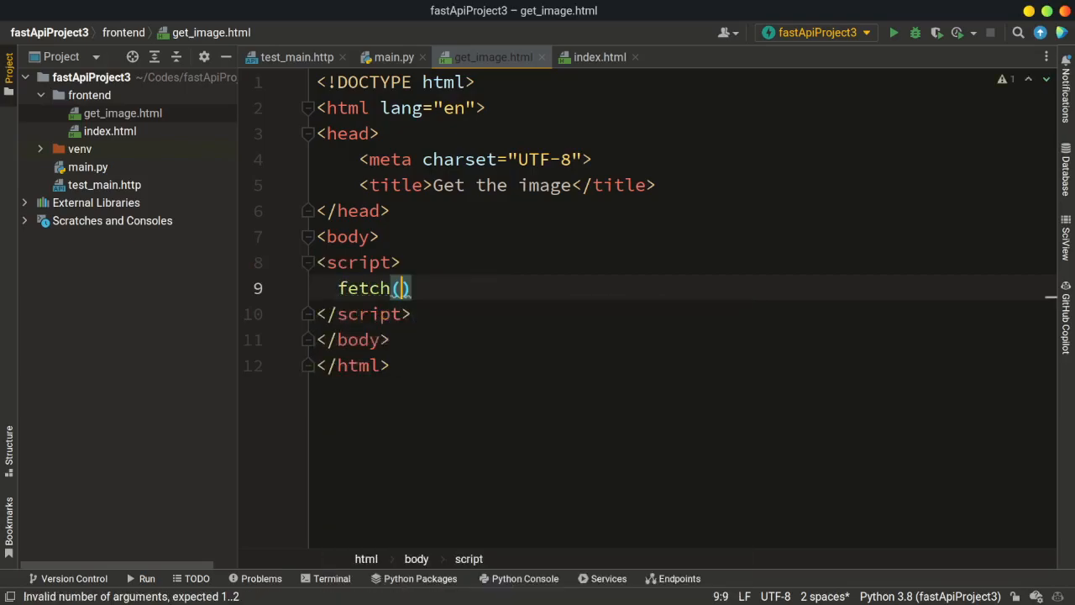
text(")
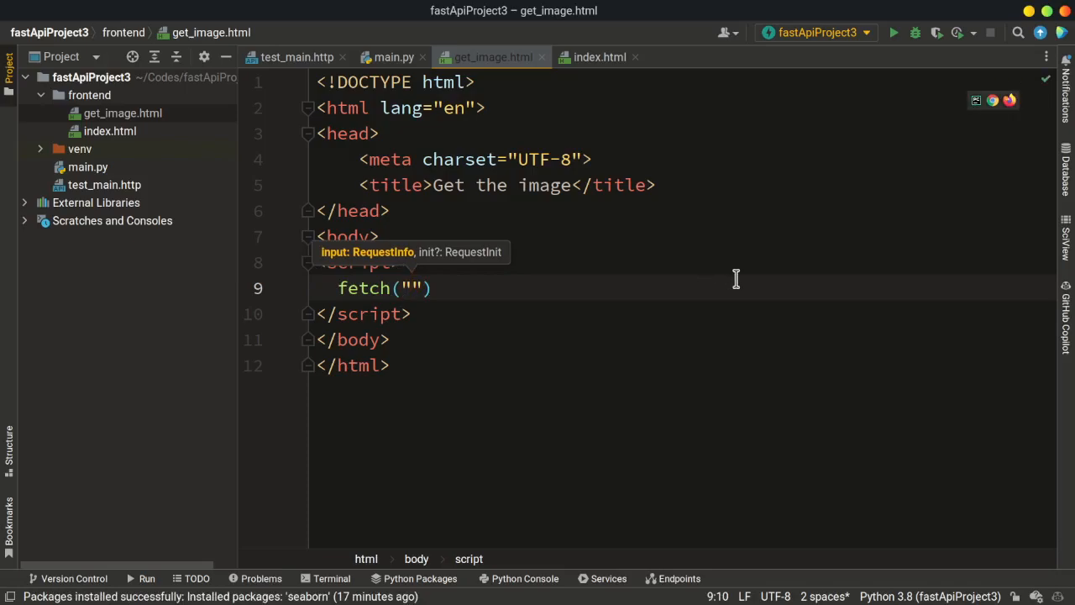
text(http)
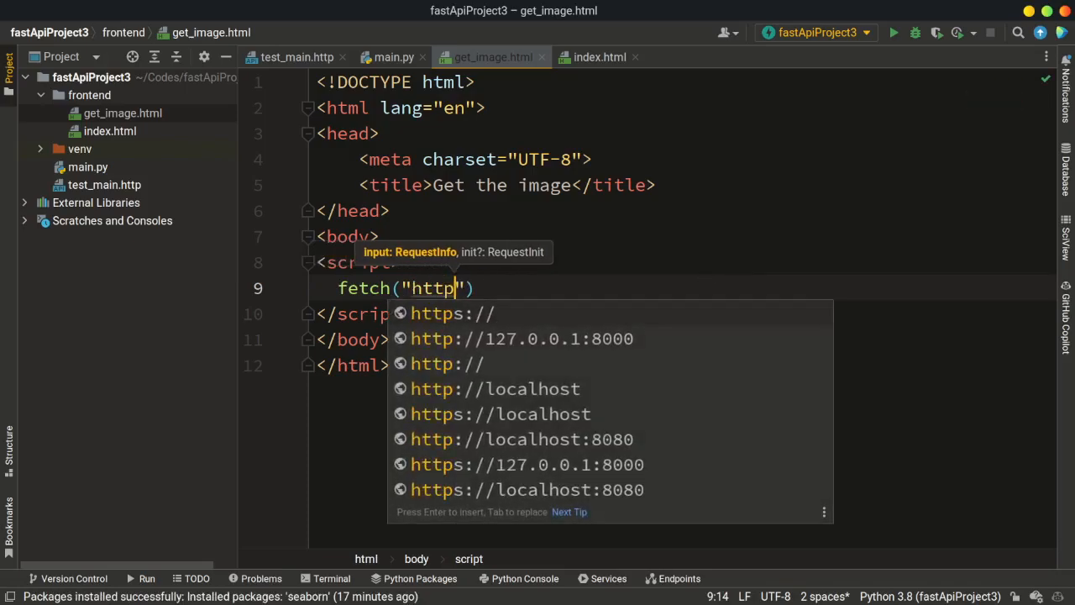
click(521, 339)
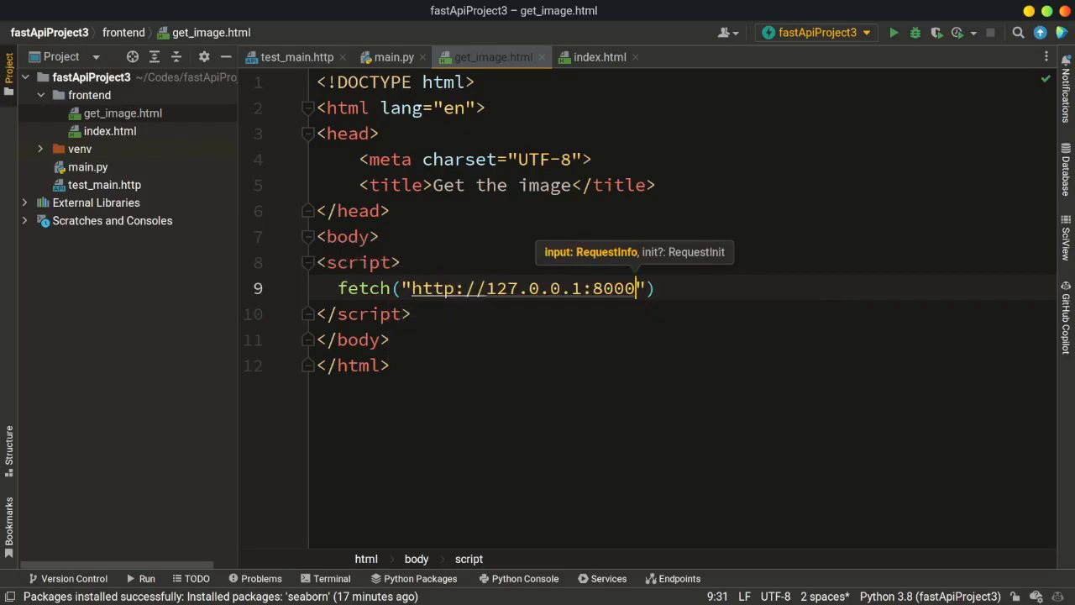
text(/histogram/)
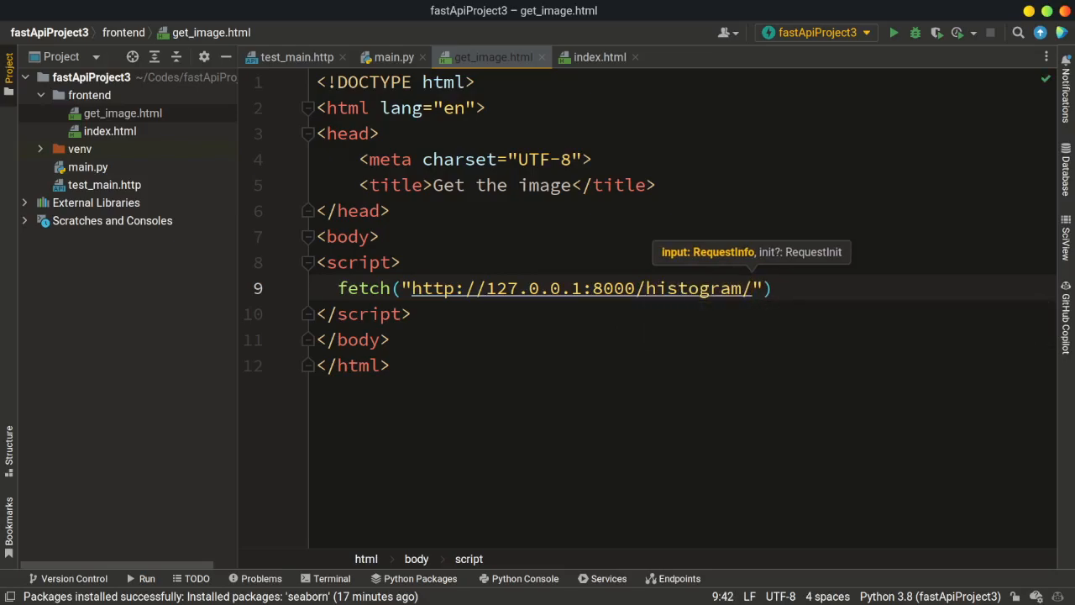
text(100)
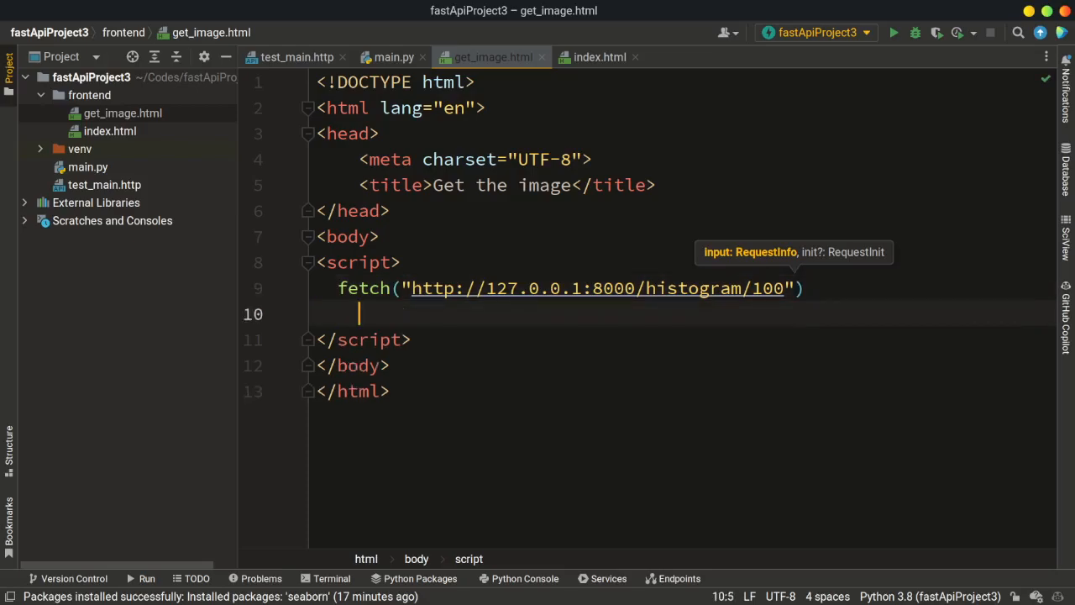
Chain .then(response => response.blob()) to read the response as a blob
text(.)
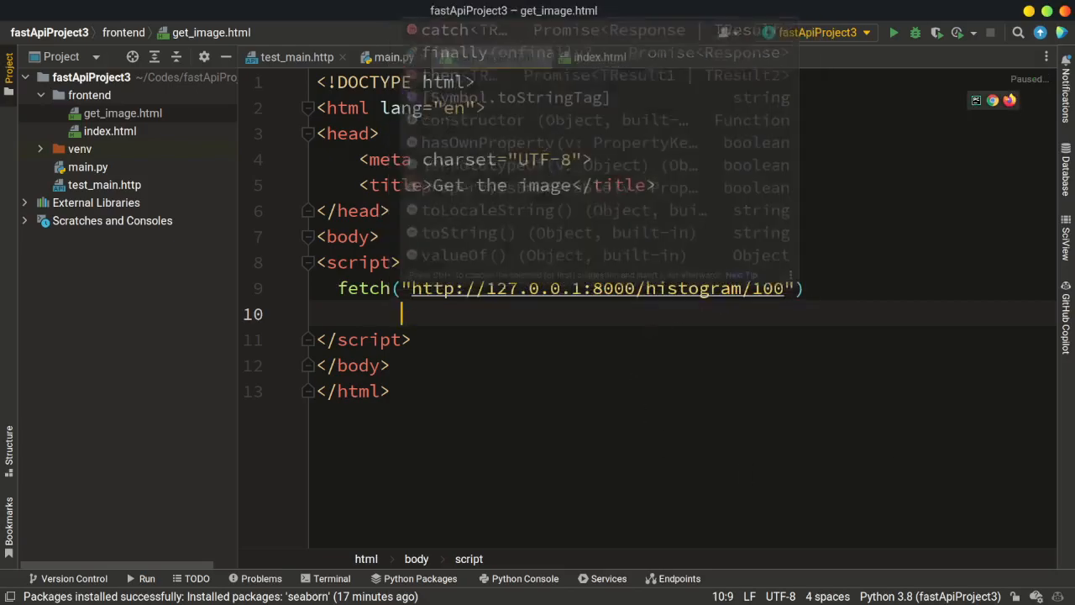
text(.then()
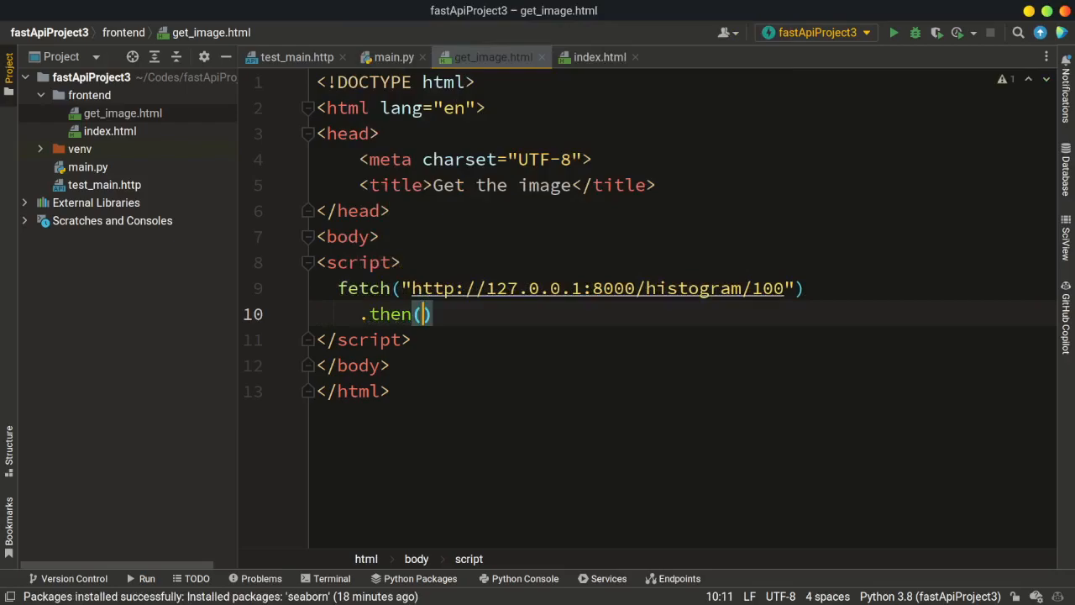
text(response =)
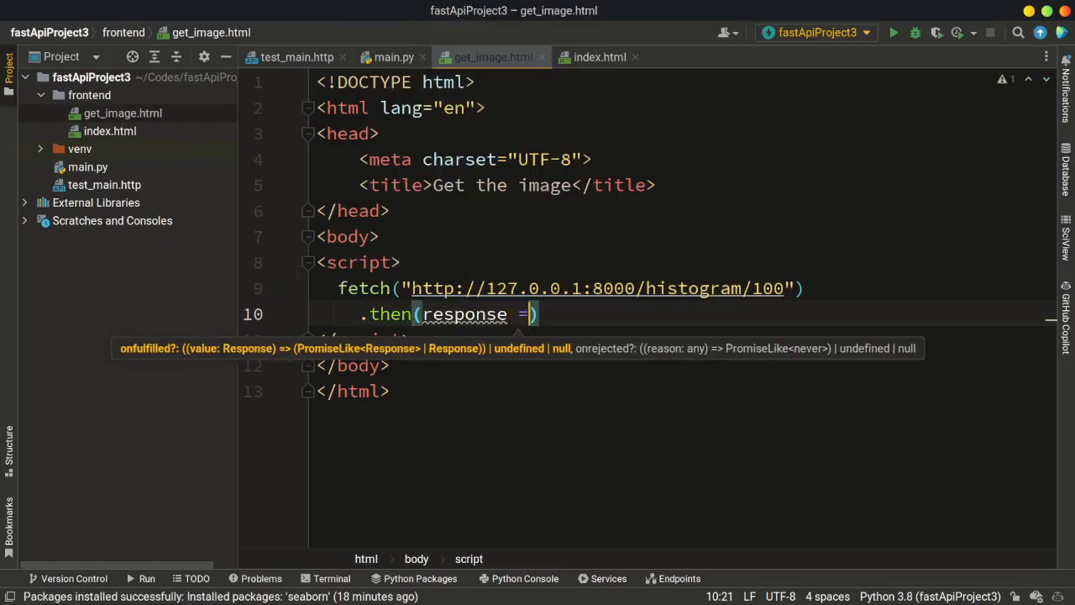
text(> response)
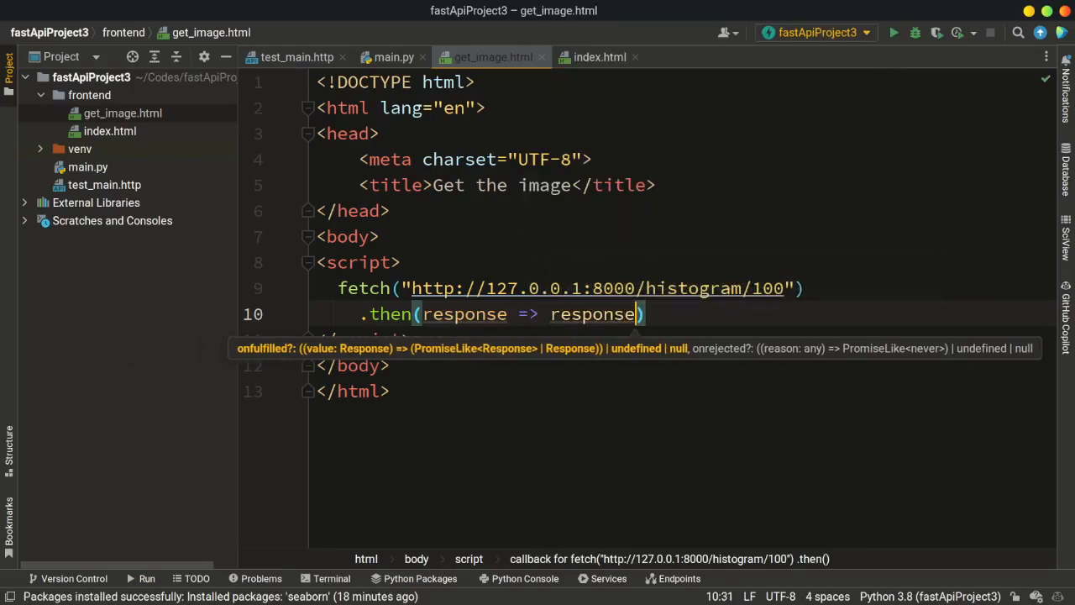
text(.bloc)
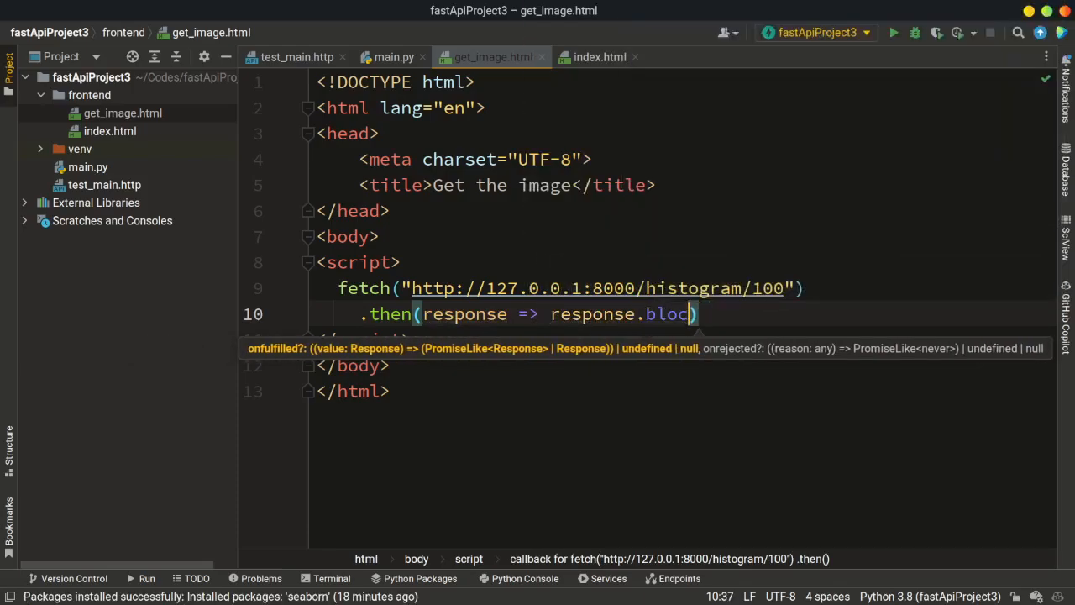
text(b())
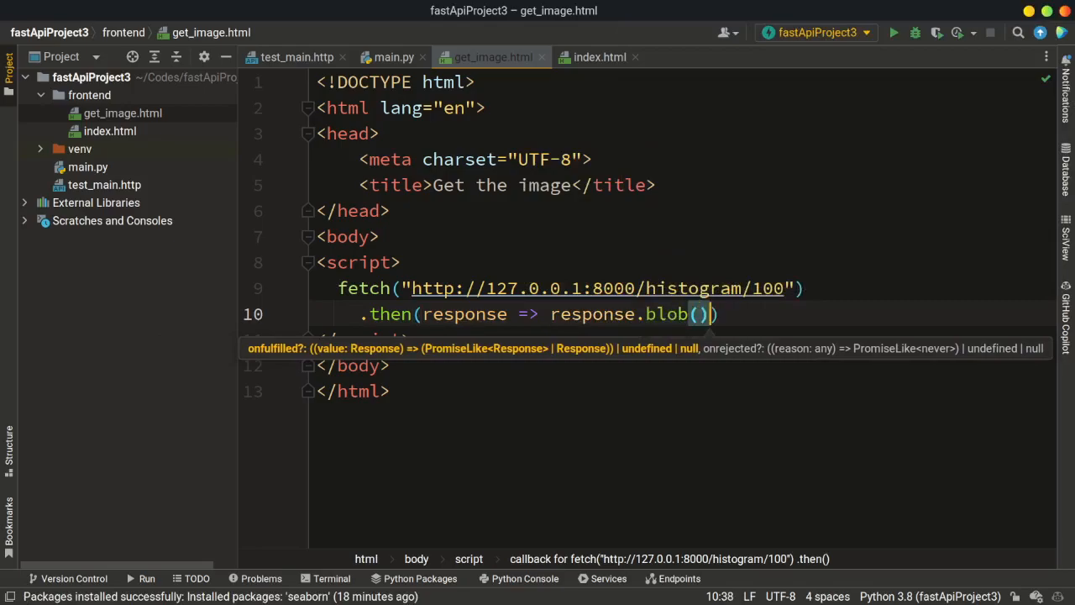
mouse_move(571, 353)
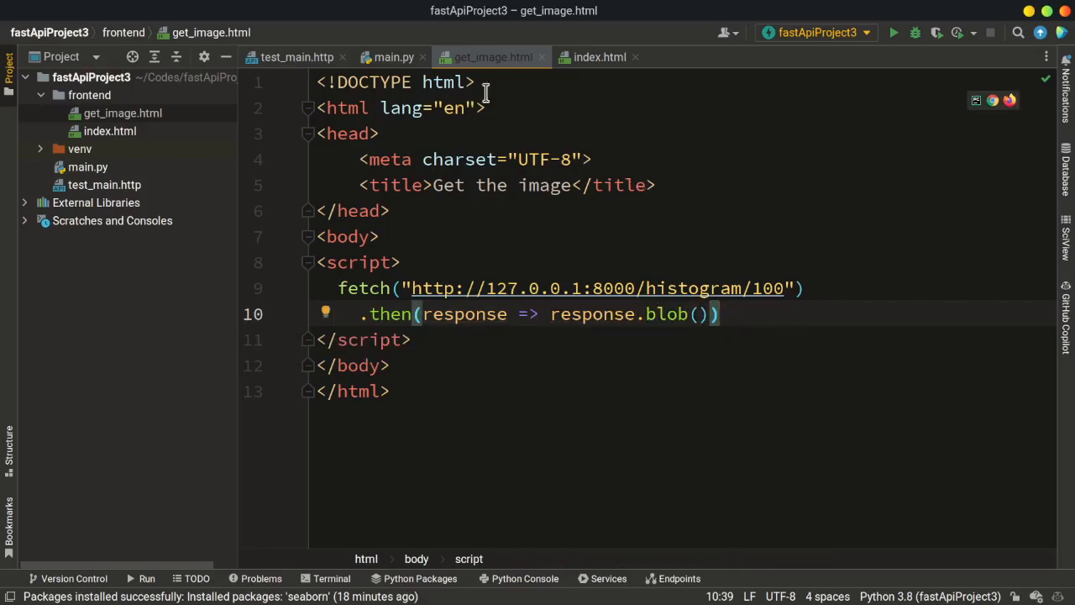
Chain a second .then(imageBlob => { }) with an empty callback body
click(594, 57)
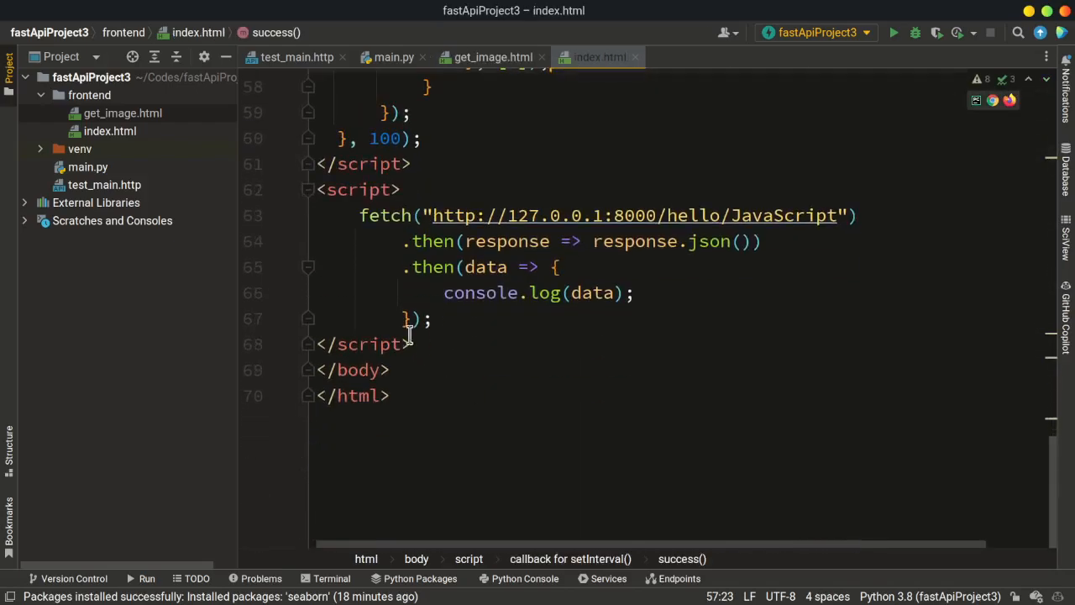
mouse_move(514, 165)
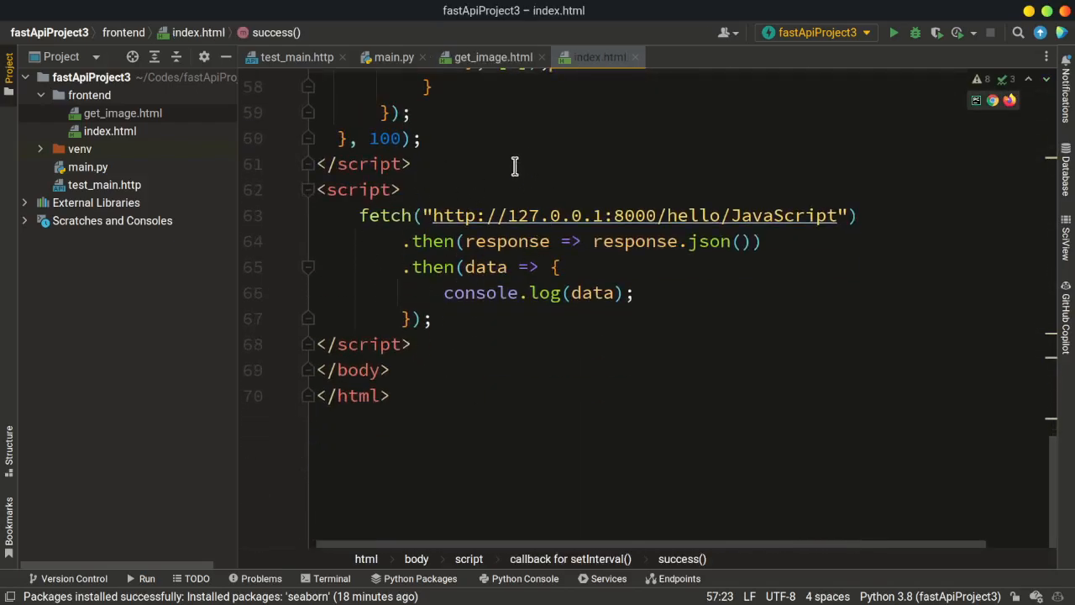
click(487, 57)
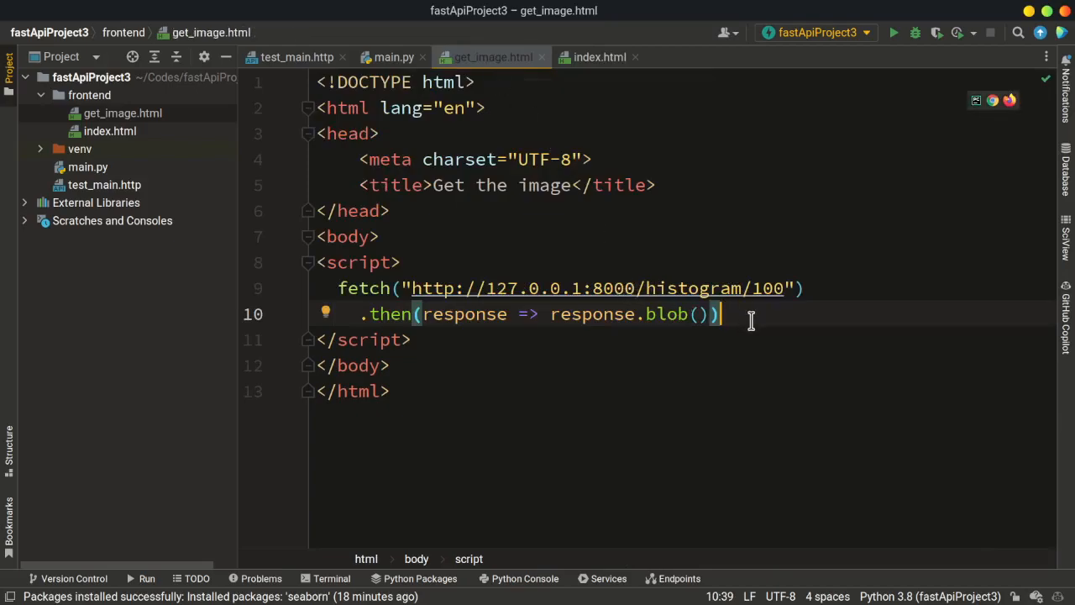
key(Enter)
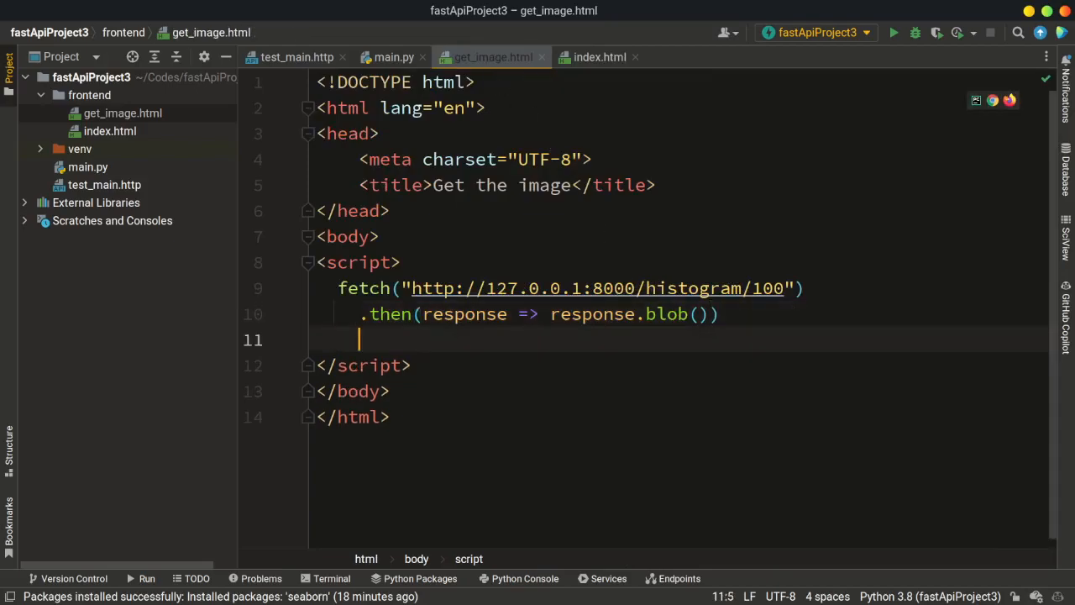
text(.then)
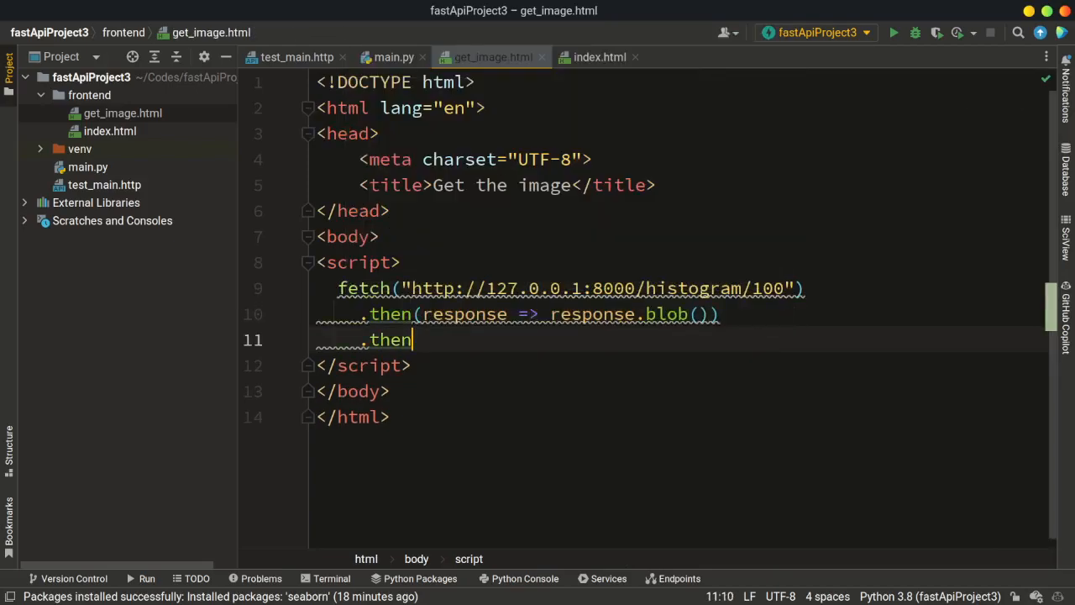
text(())
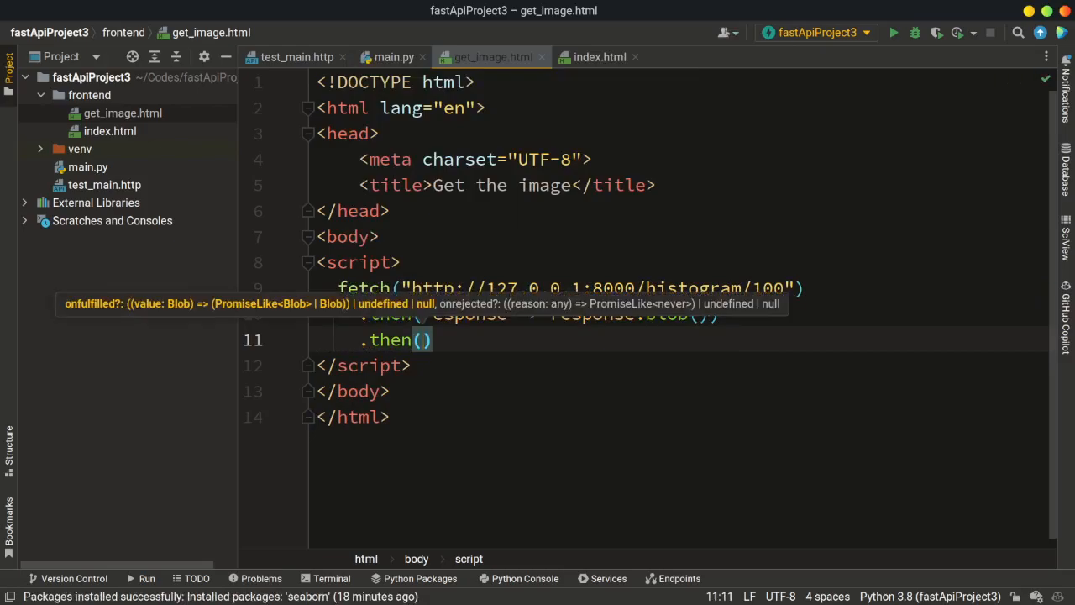
text(imageBlob)
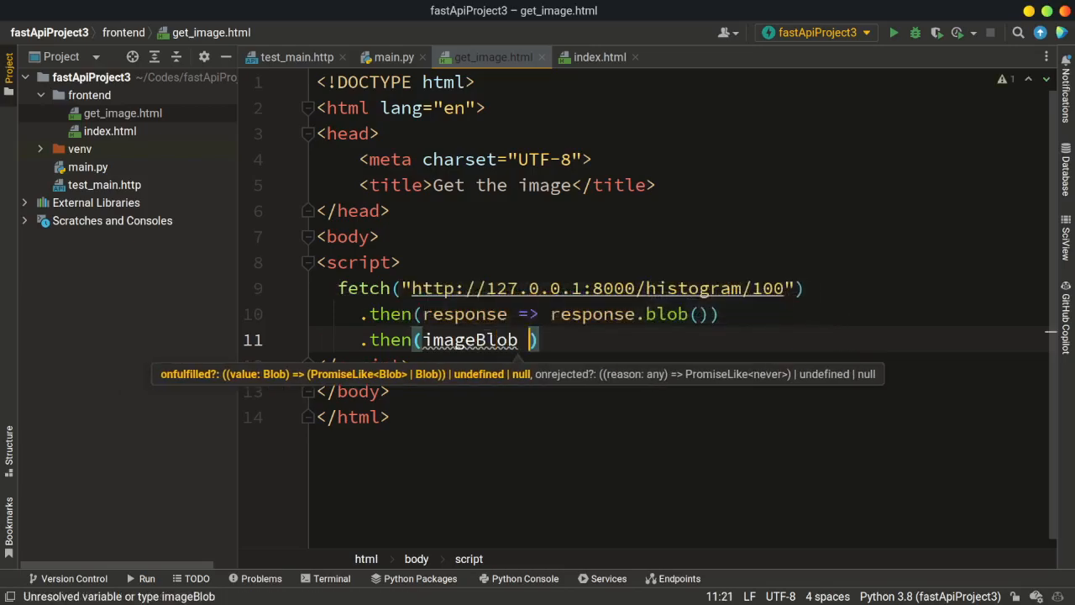
text(=>)
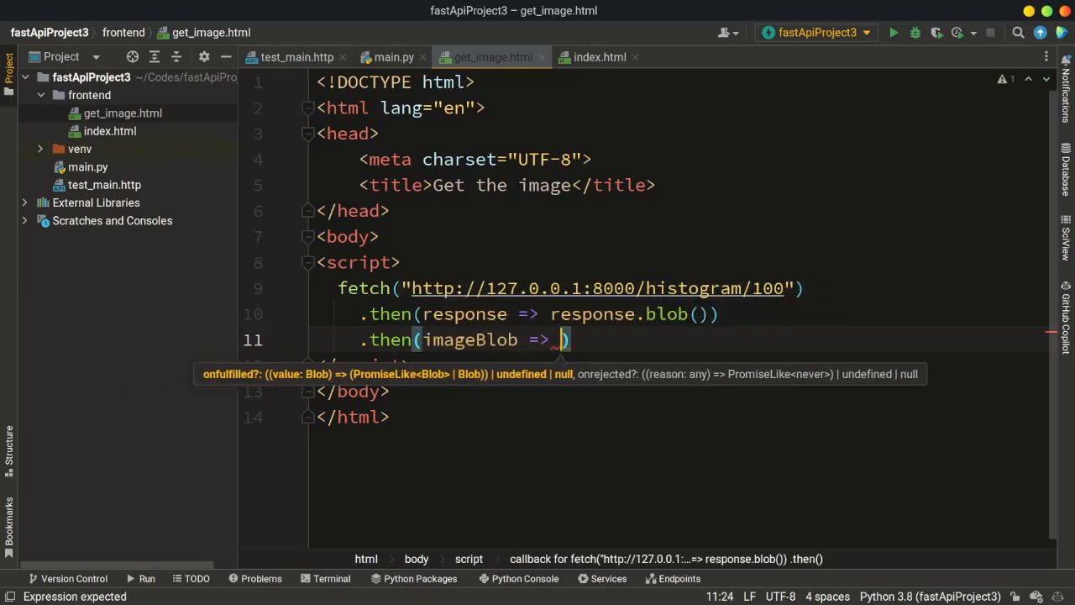
text({)
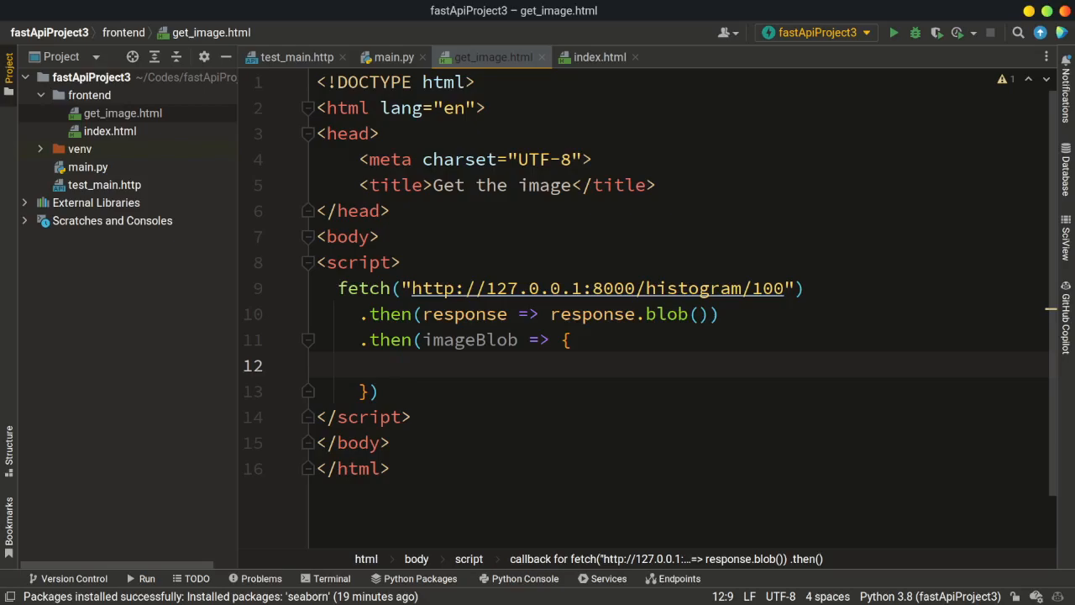
Write const image = document.createElement('img'); inside the imageBlob callback
text(cons)
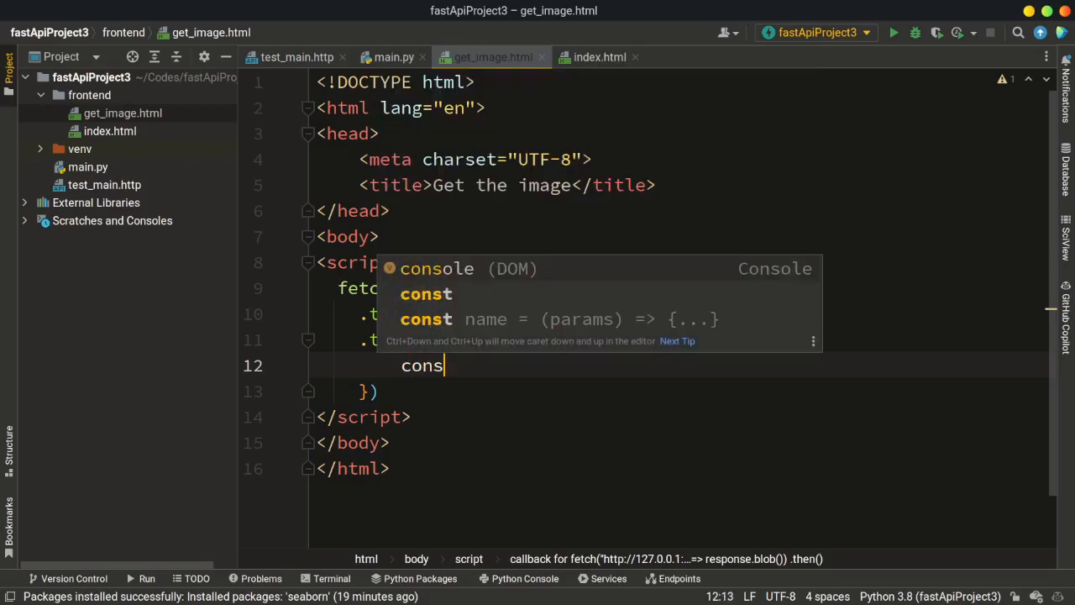
text(t)
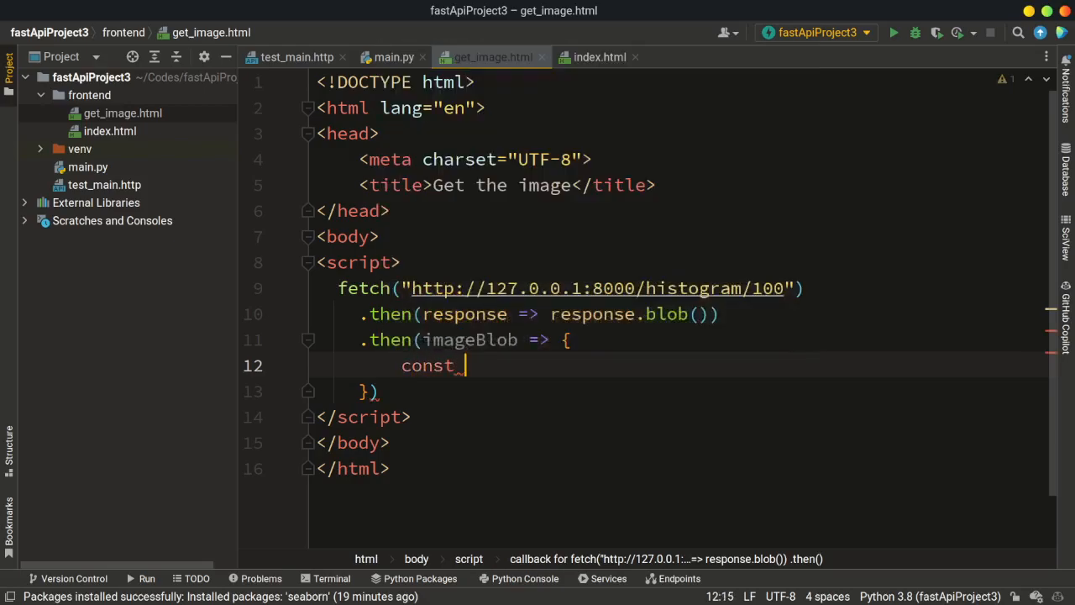
text(image =)
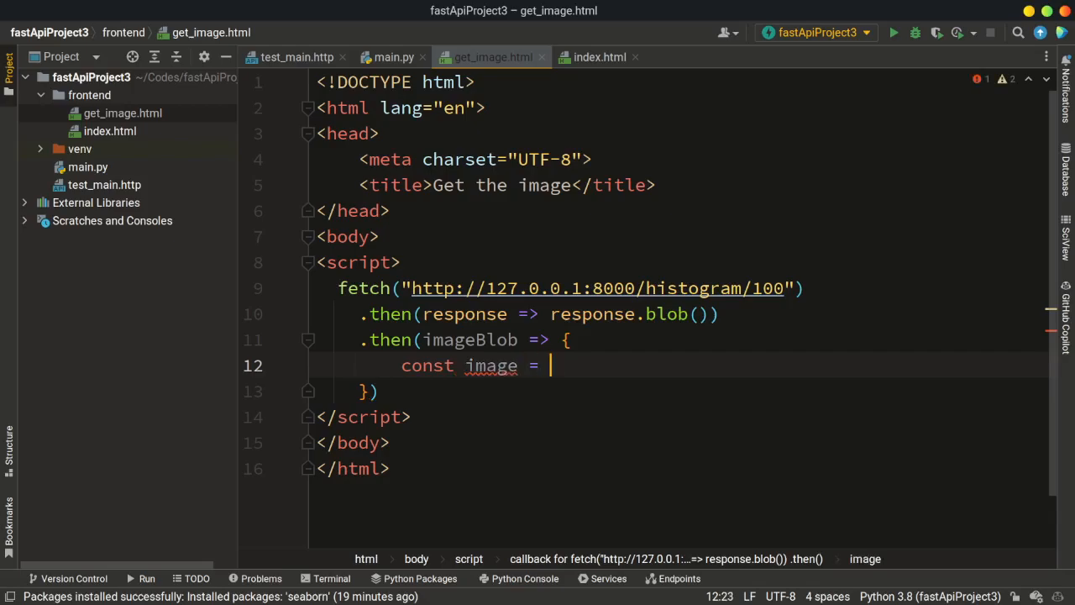
text(document)
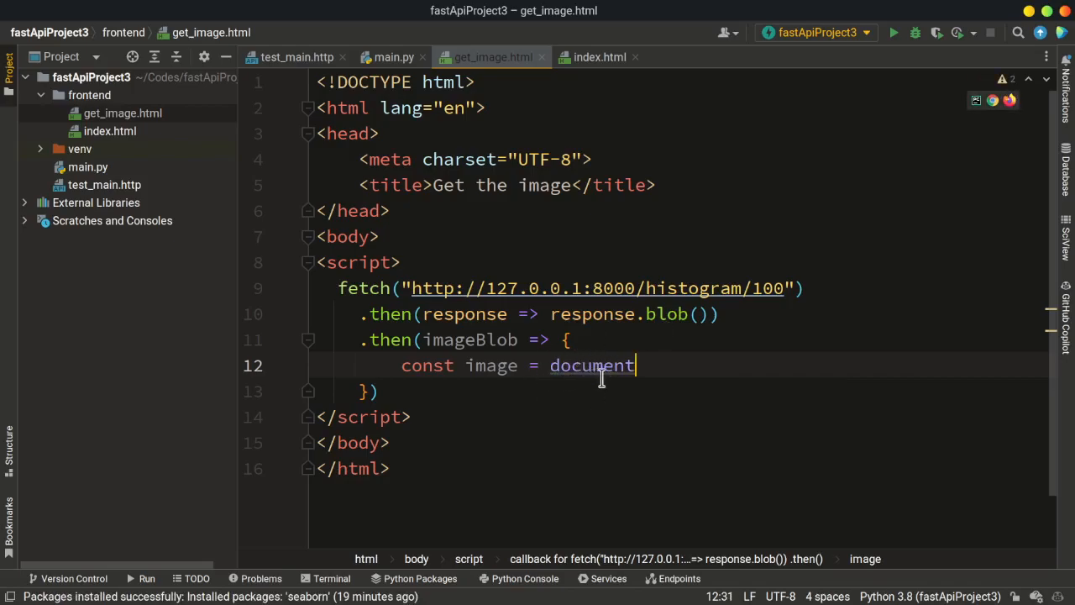
mouse_move(605, 416)
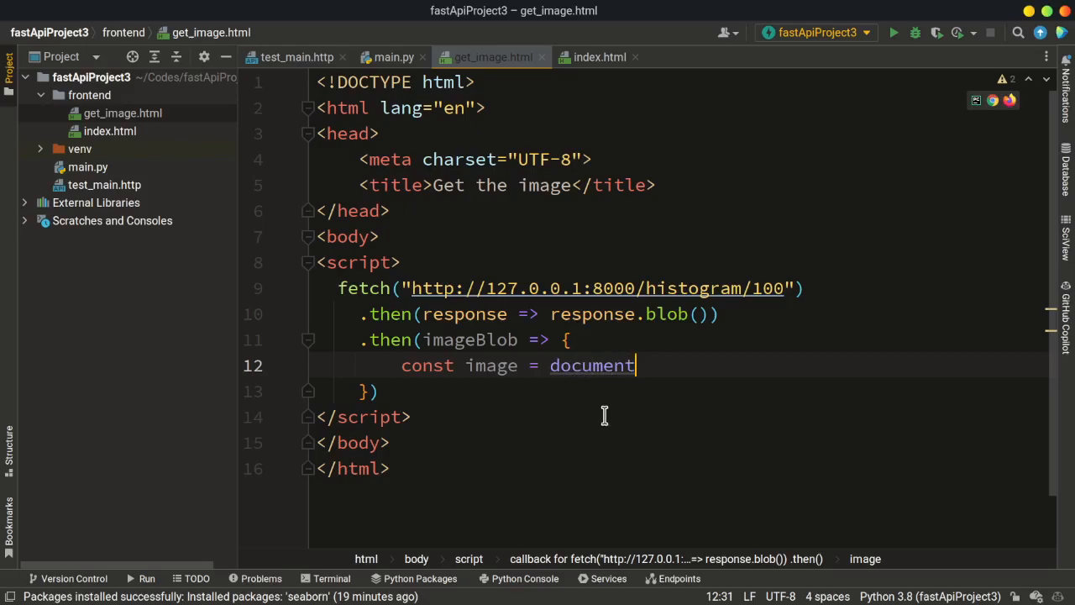
mouse_move(603, 420)
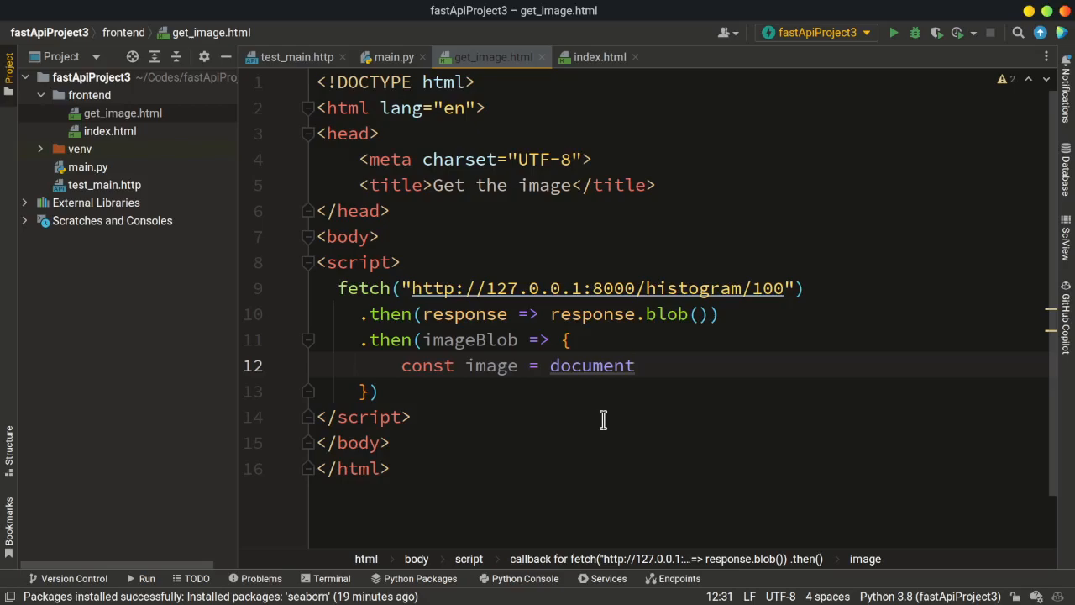
text(.)
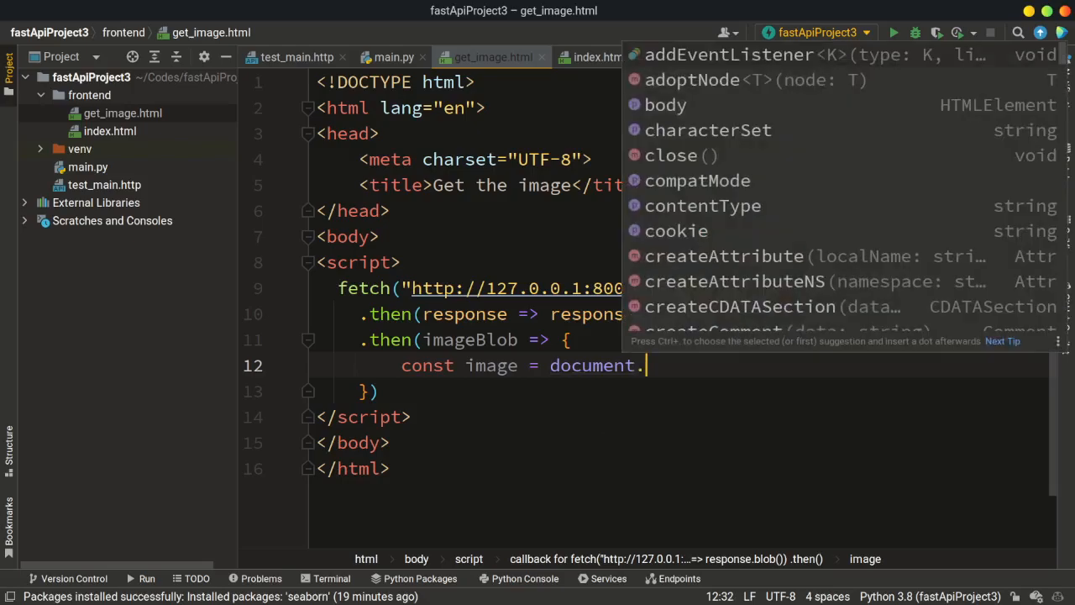
text(crea)
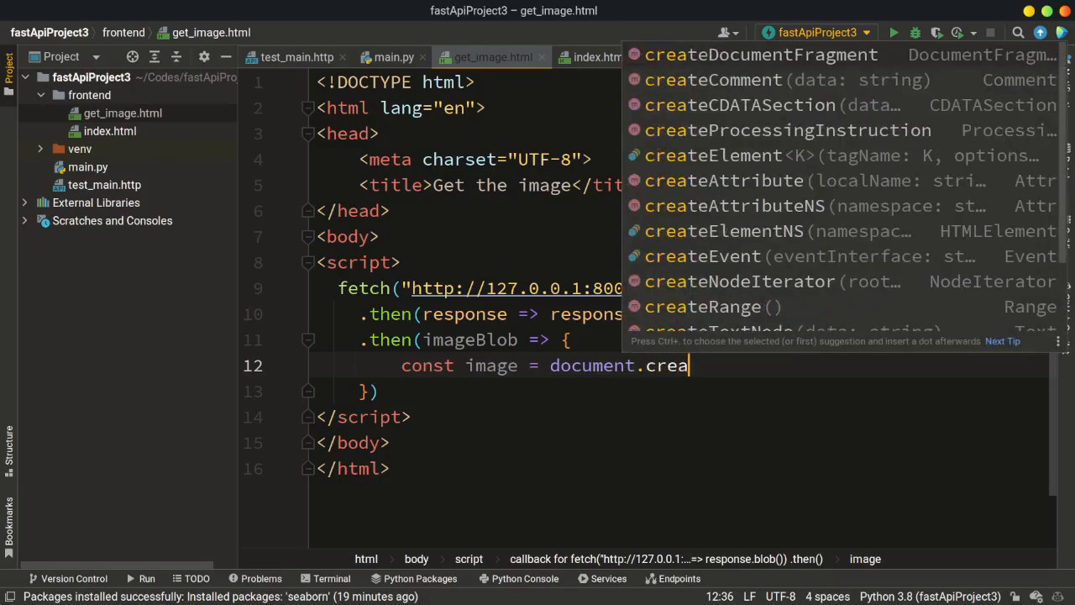
text(teElem)
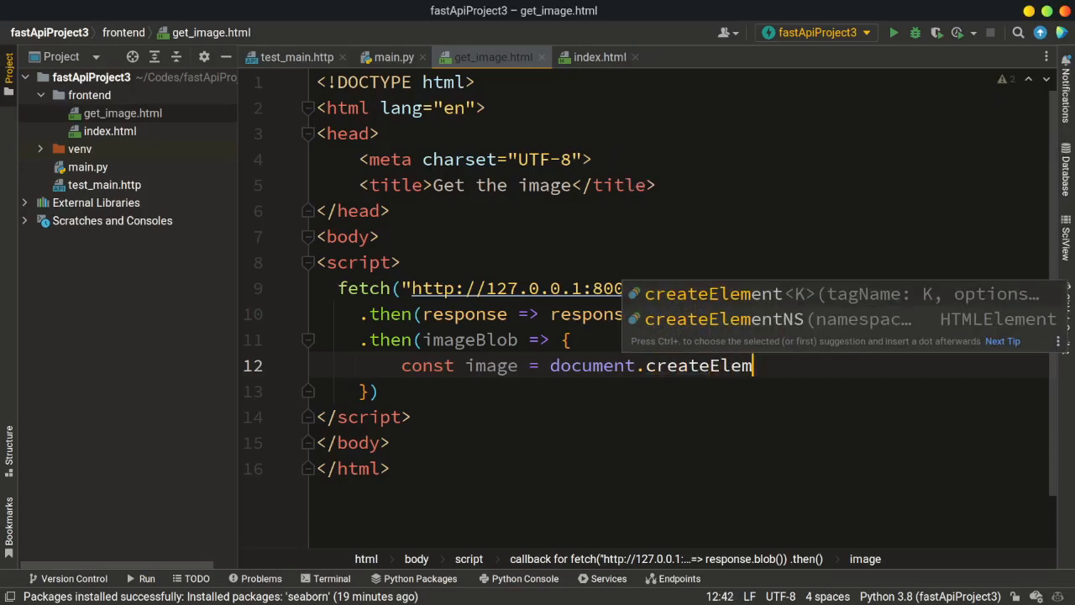
key(Tab)
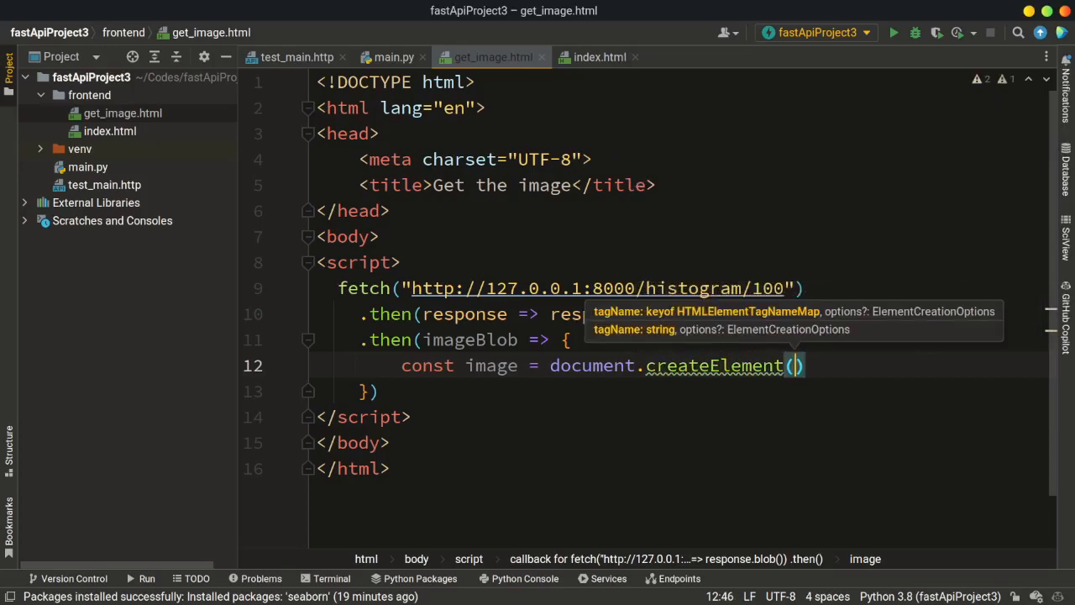
text('im')
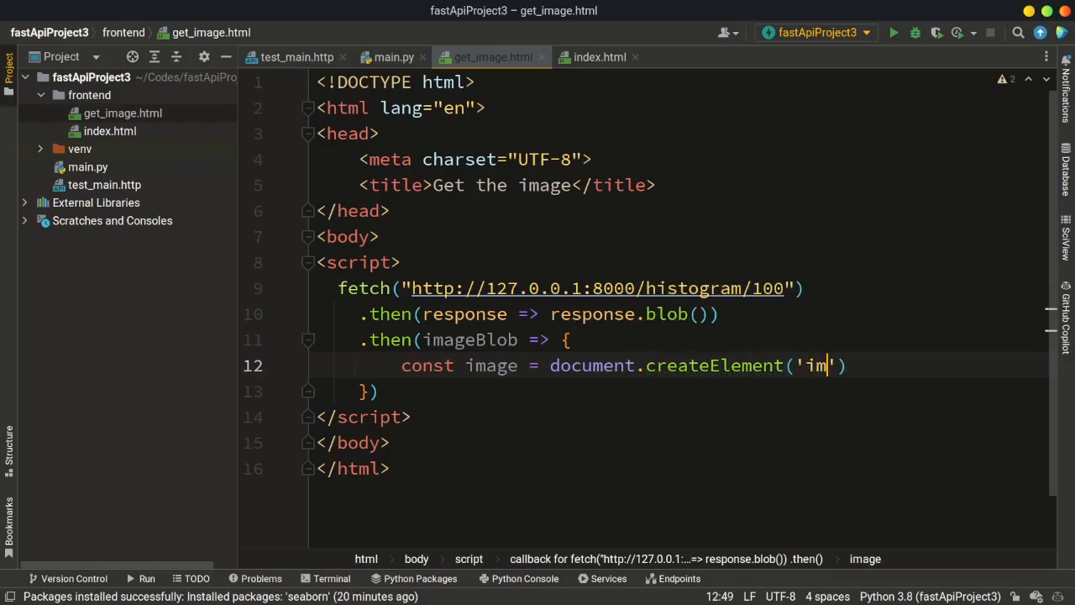
text(g)
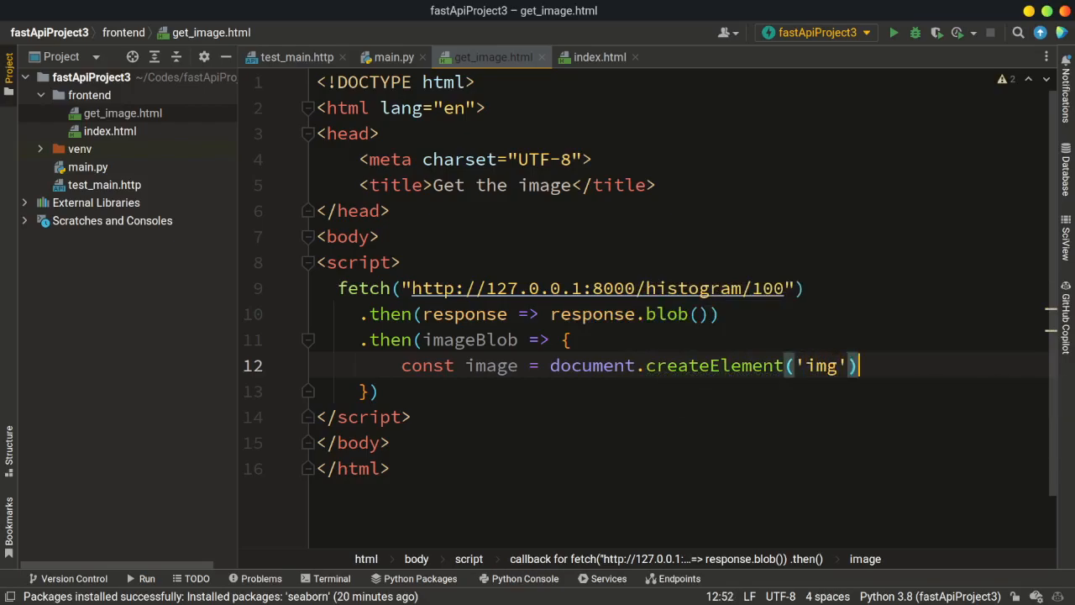
text(;)
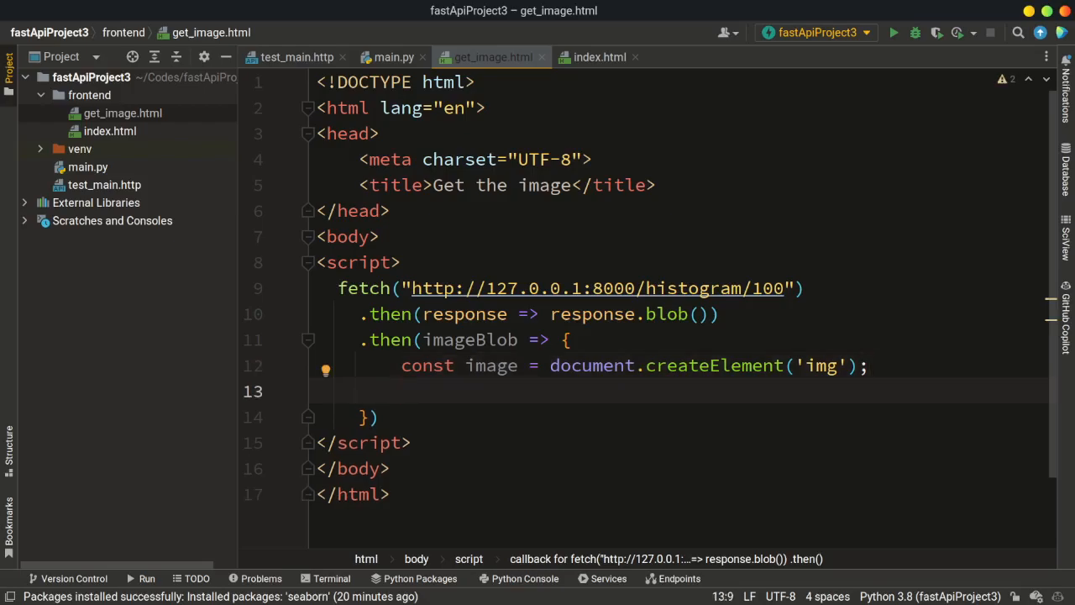
Write image.src = URL.createObjectURL(imageBlob); in the callback
text(image.s)
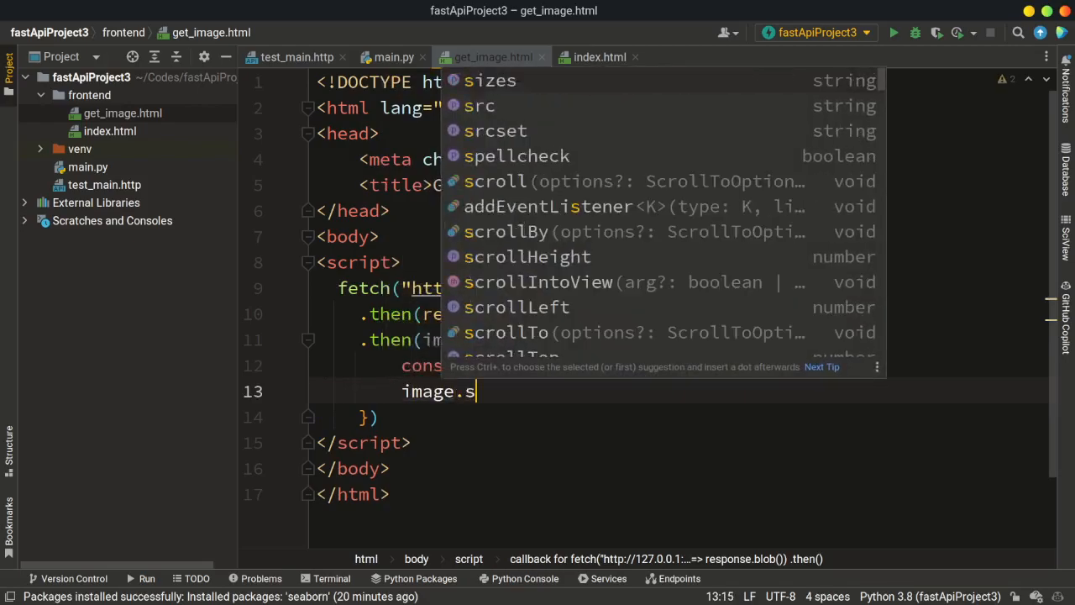
text(rc =)
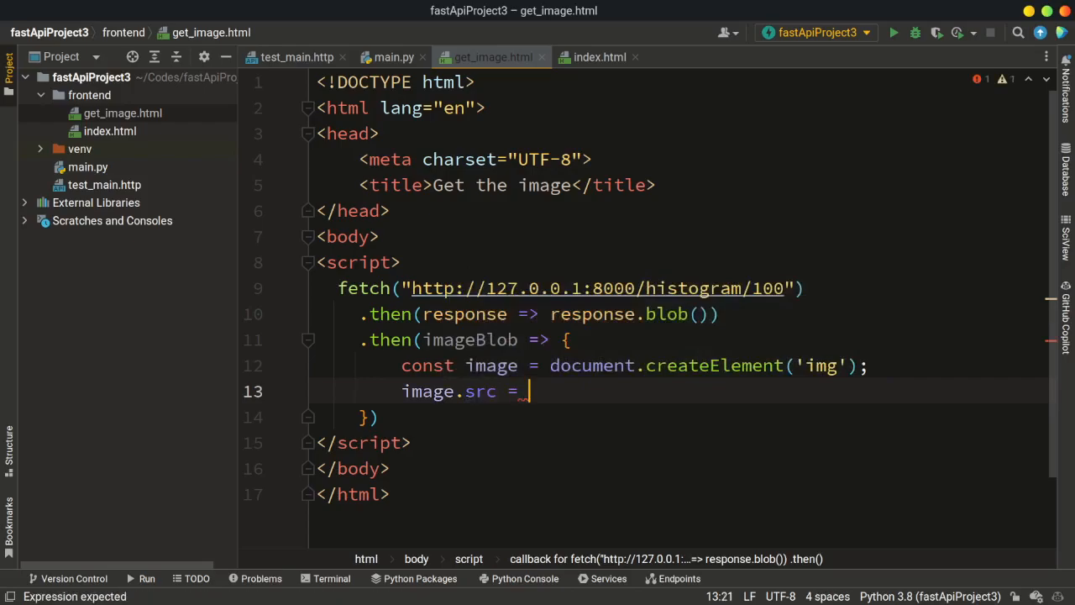
text(U)
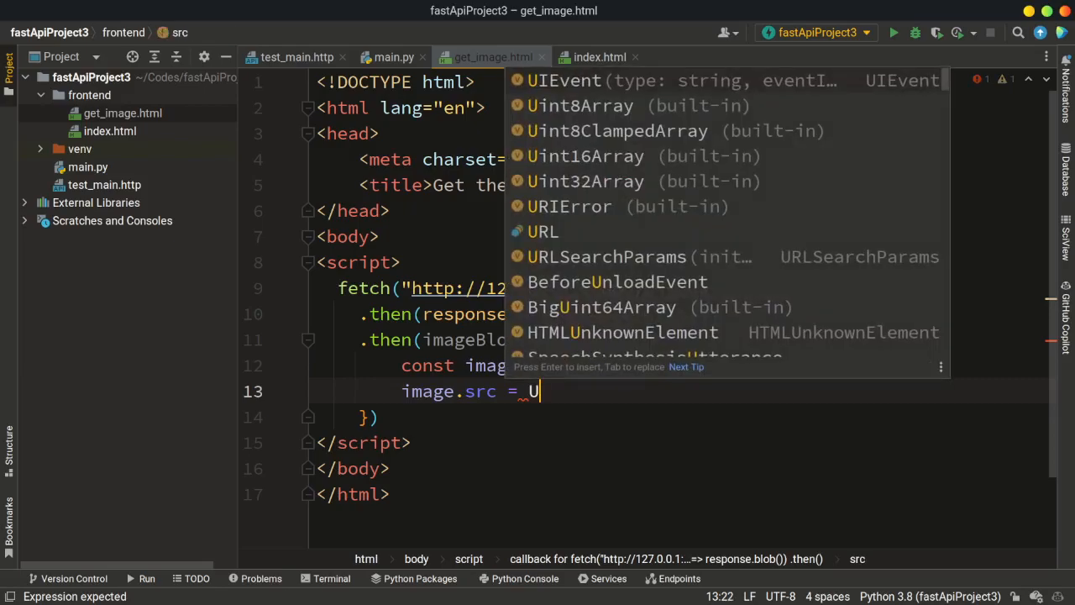
text(R)
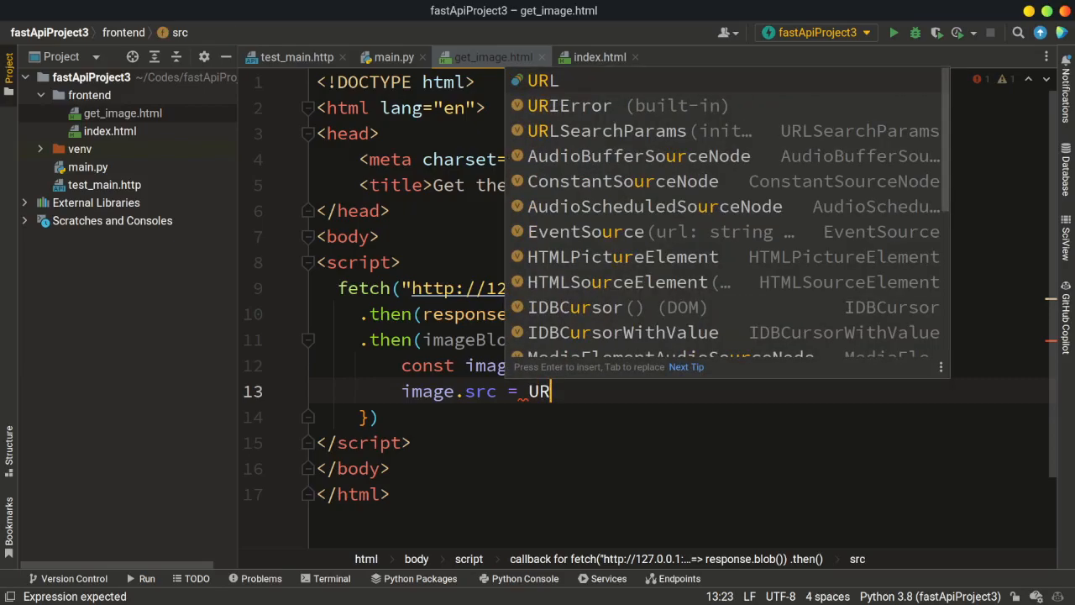
text(L)
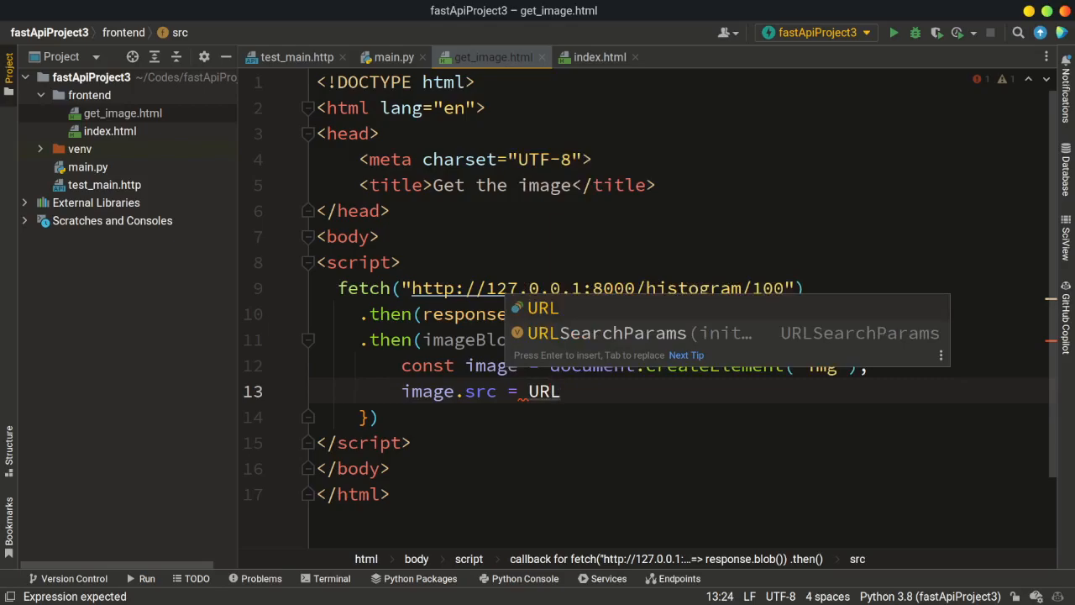
text(.)
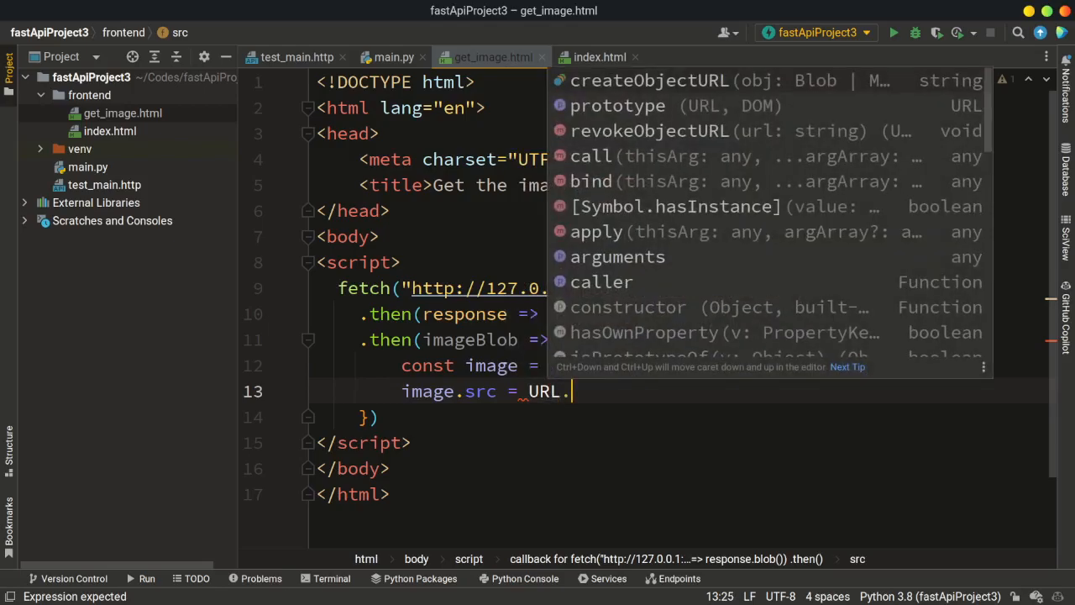
text(createObjectURL()
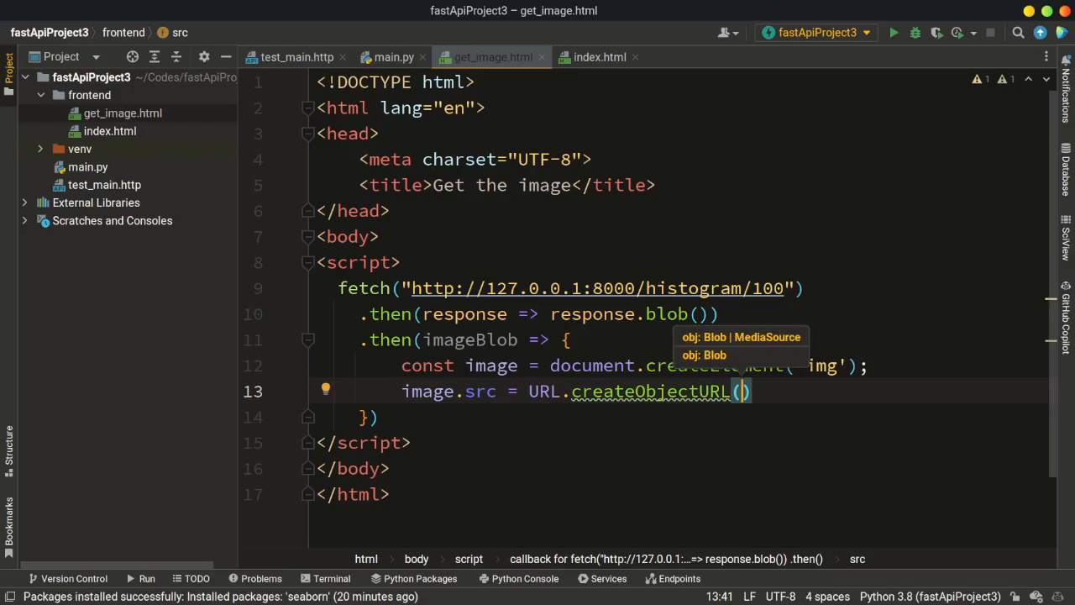
text(imageBlob)
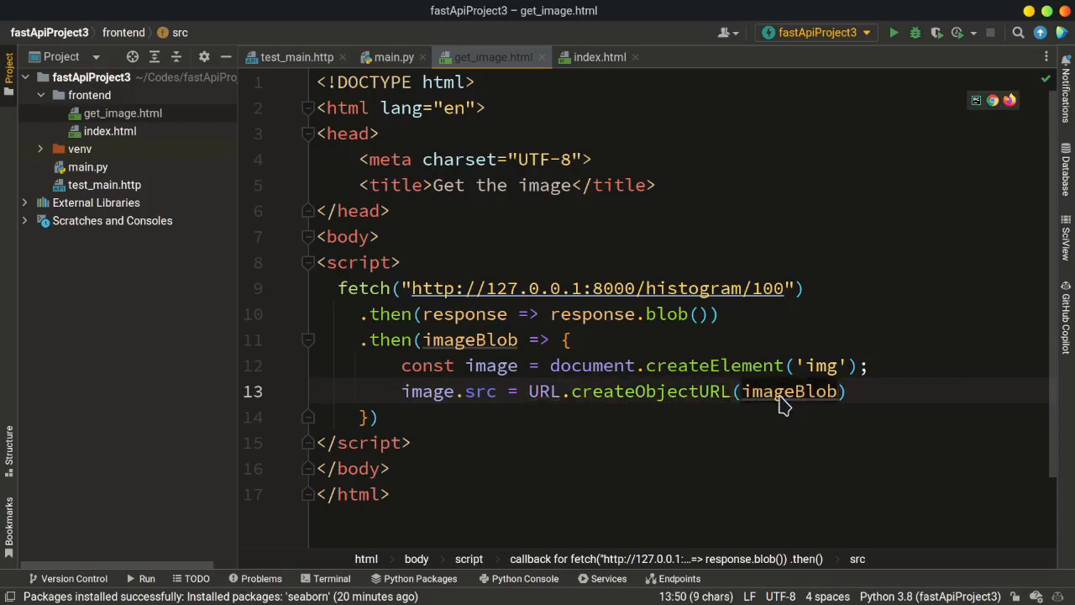
mouse_move(575, 366)
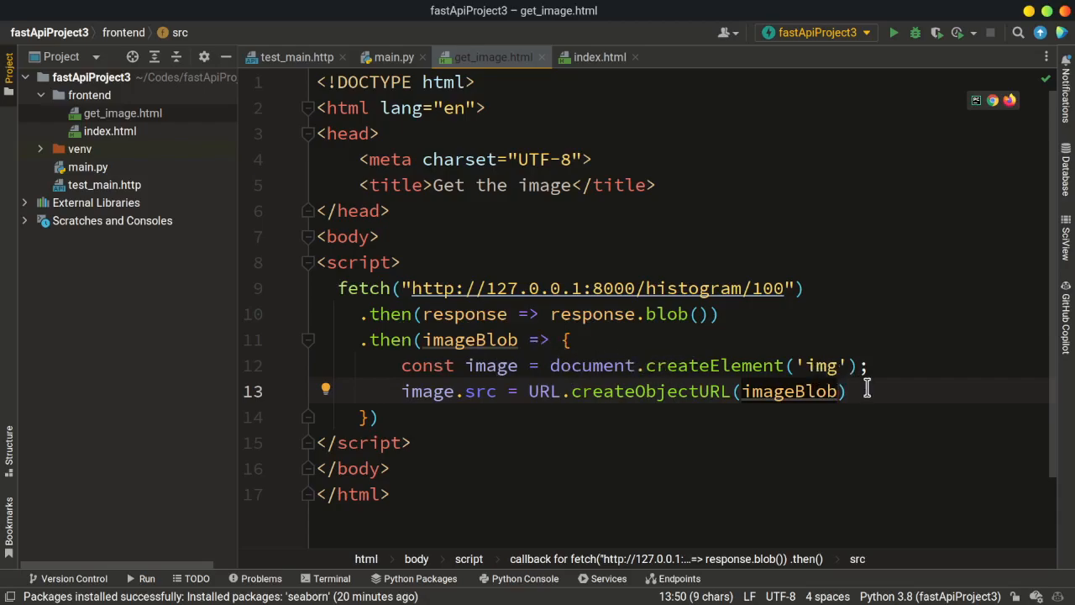
text(;)
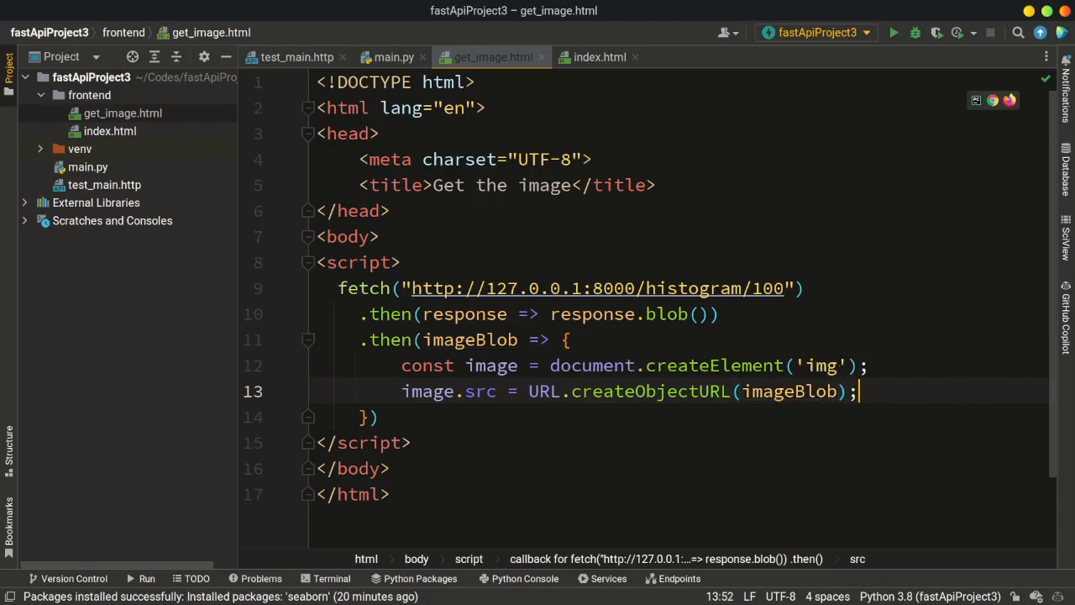
key(Enter)
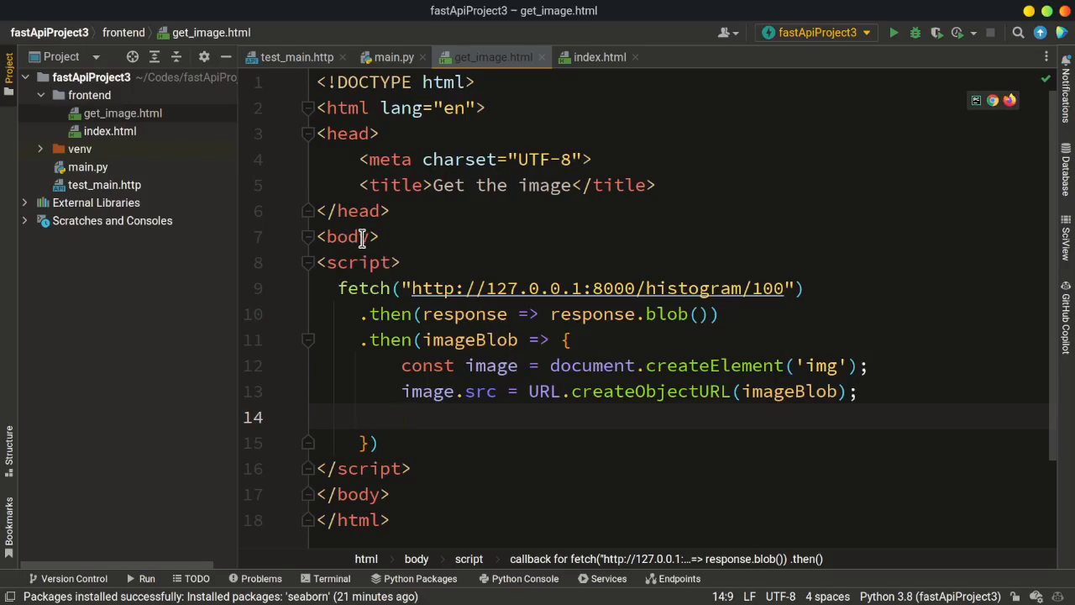
mouse_move(323, 235)
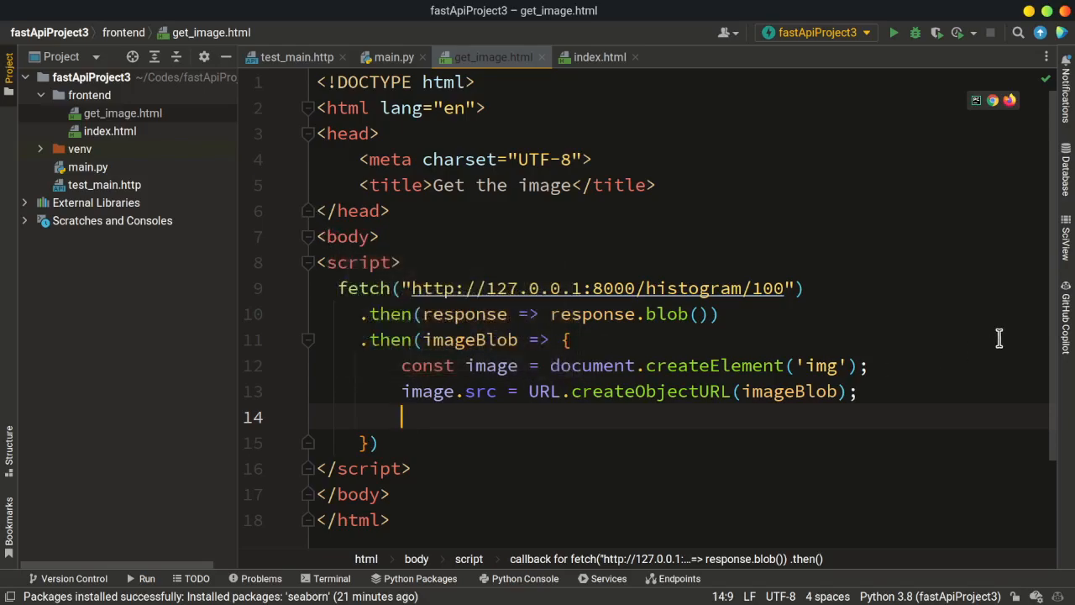
Write document.body.appendChild(image); and close the then callback
text(document)
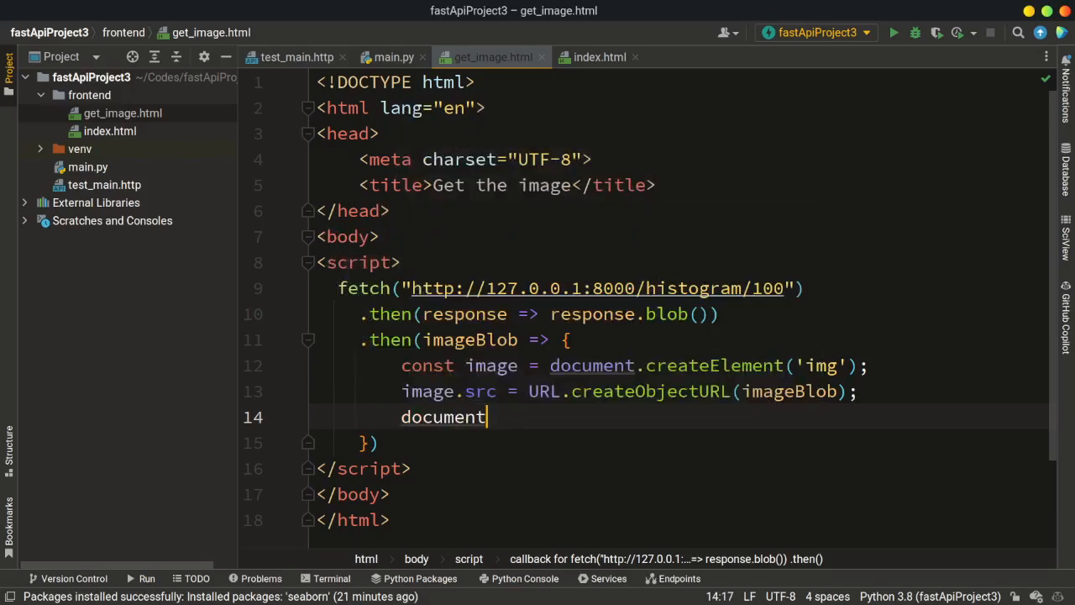
text(.body)
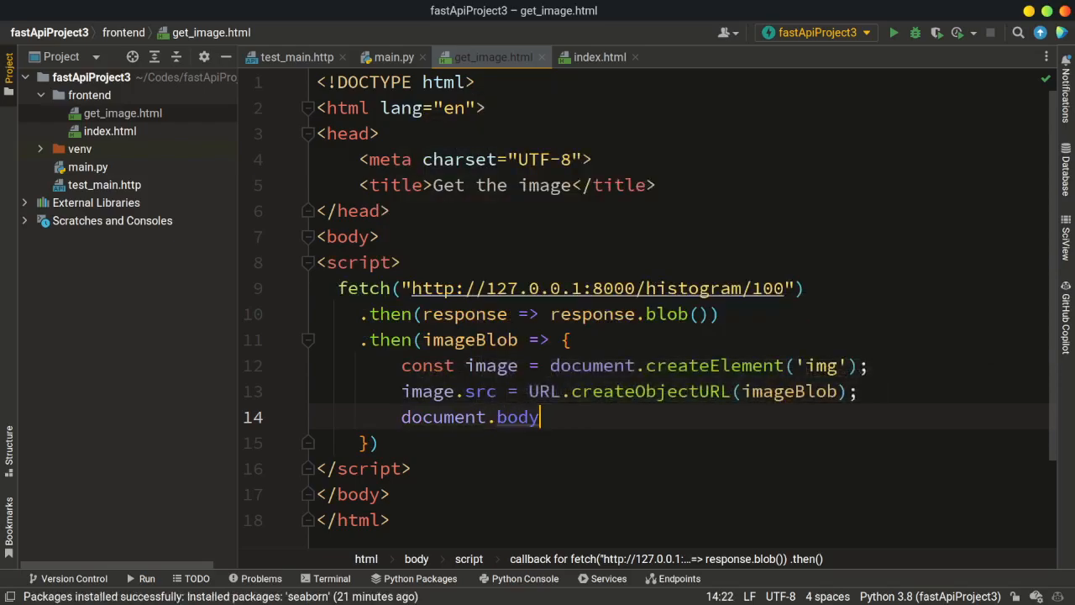
text(.appendCh)
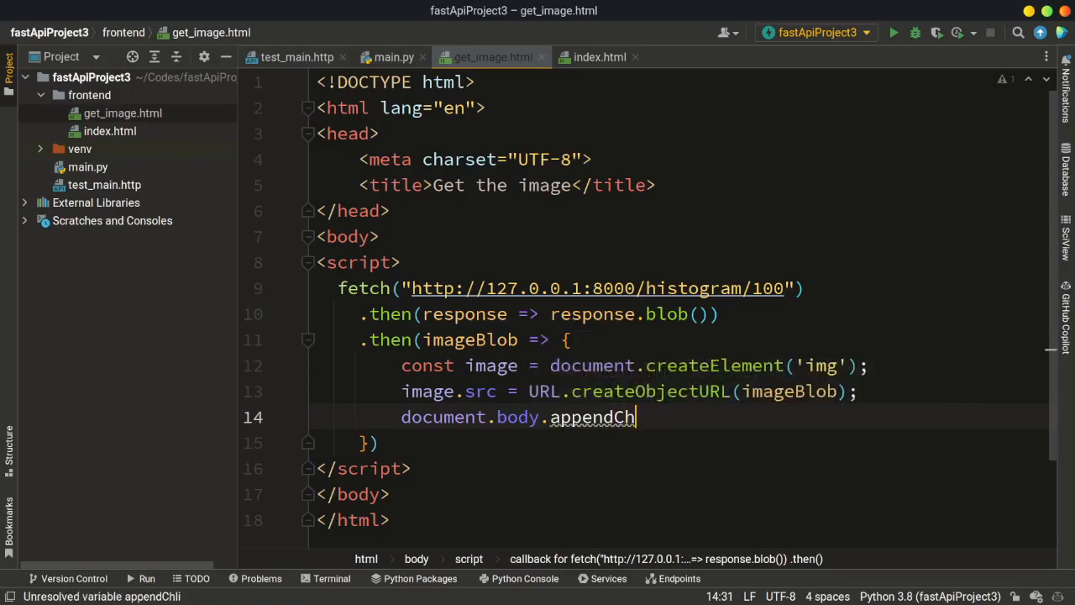
text(ild)
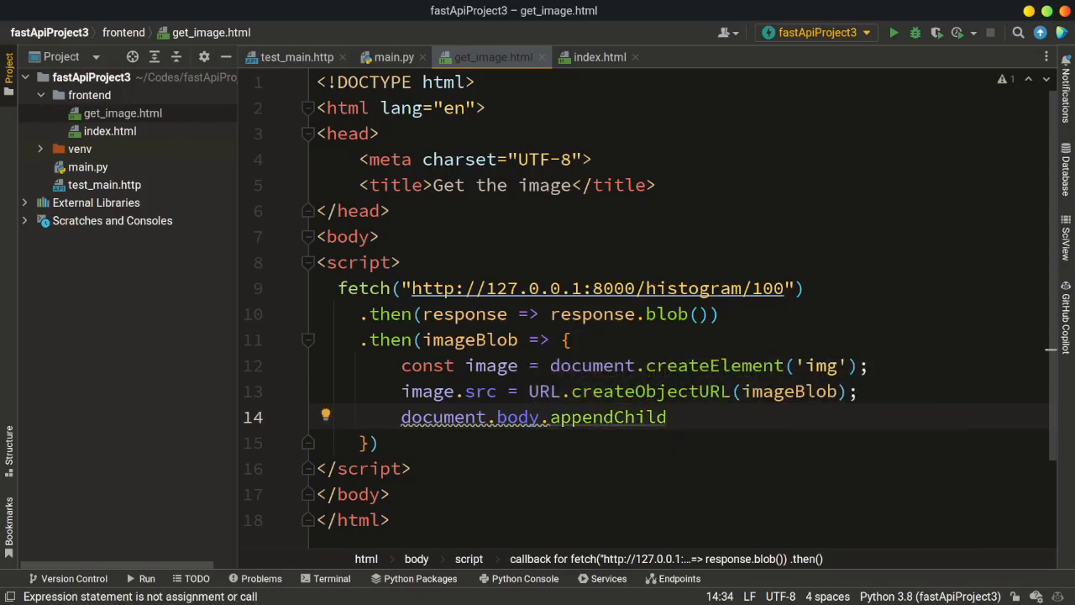
text((image);)
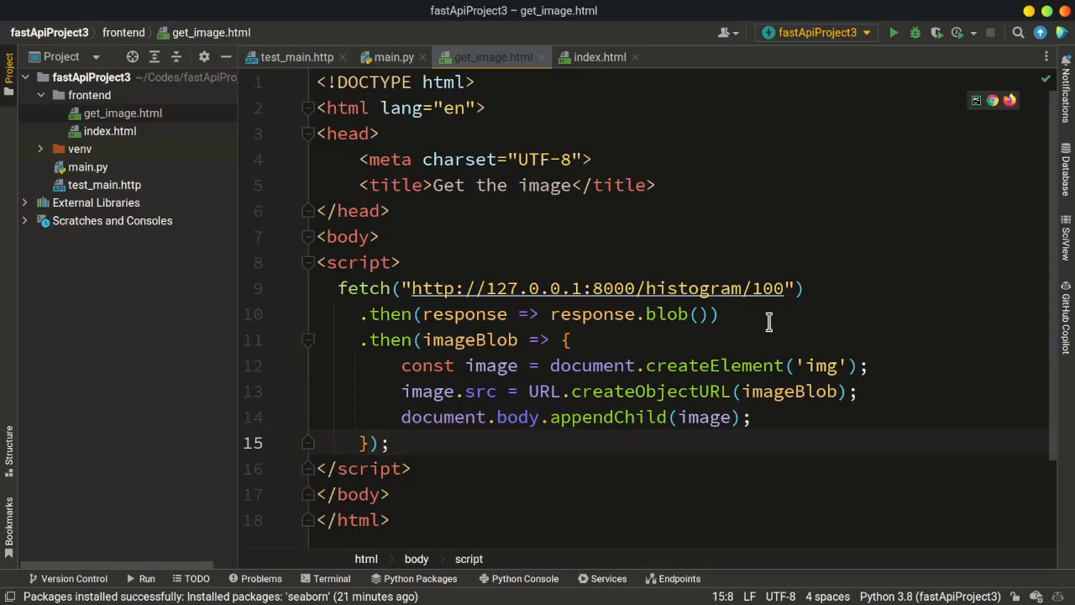
mouse_move(725, 321)
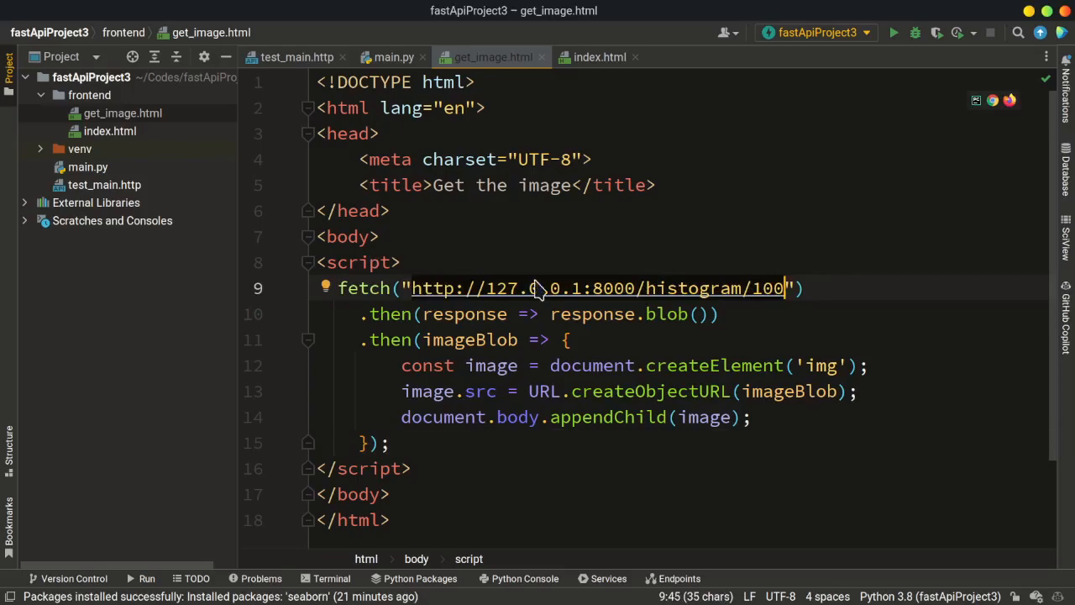
mouse_move(776, 277)
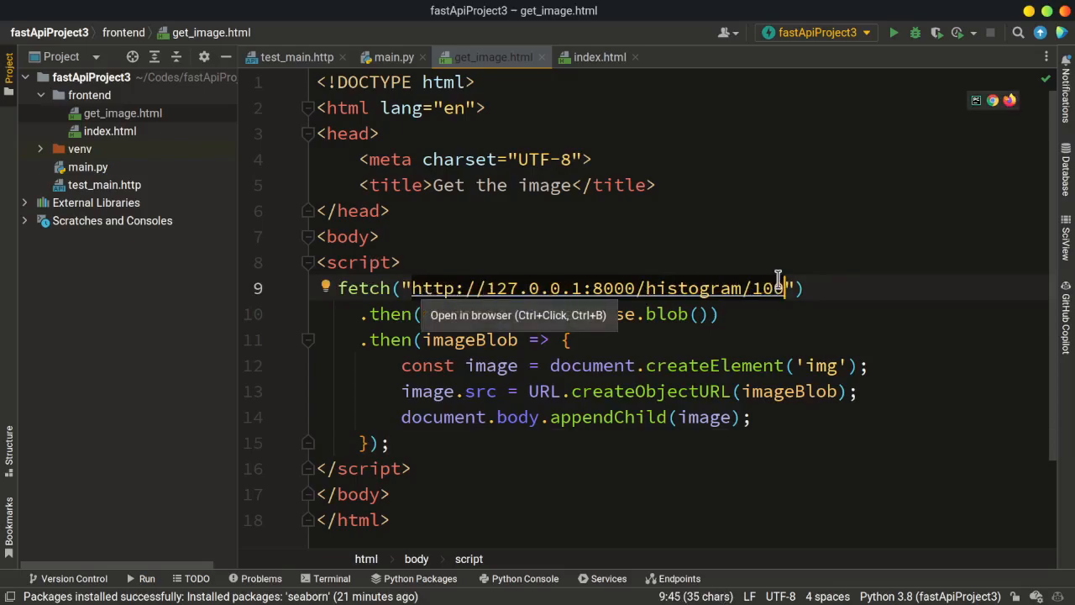
mouse_move(629, 271)
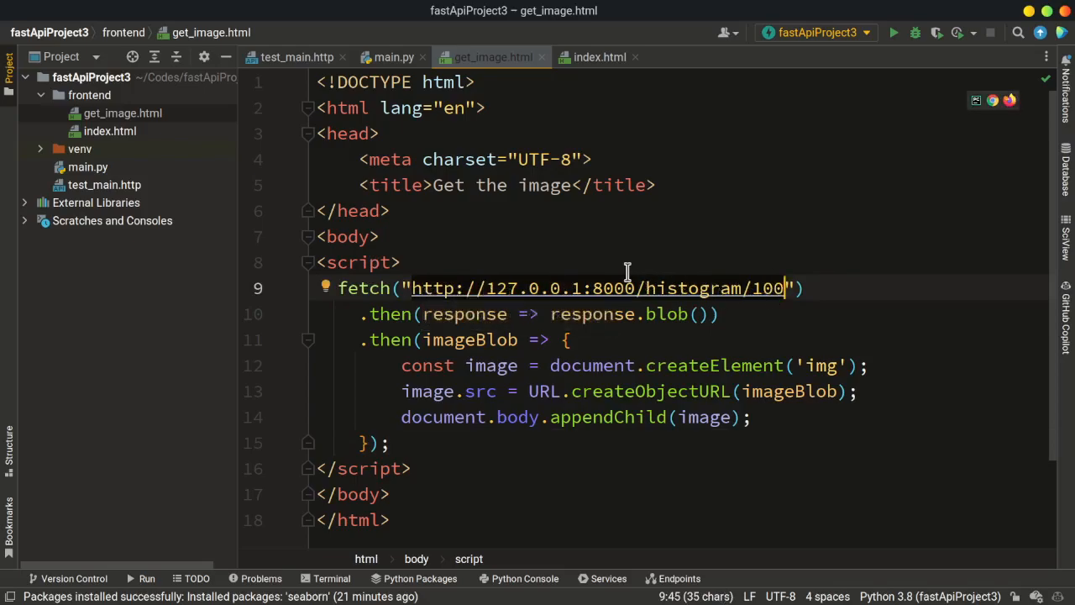
mouse_move(434, 314)
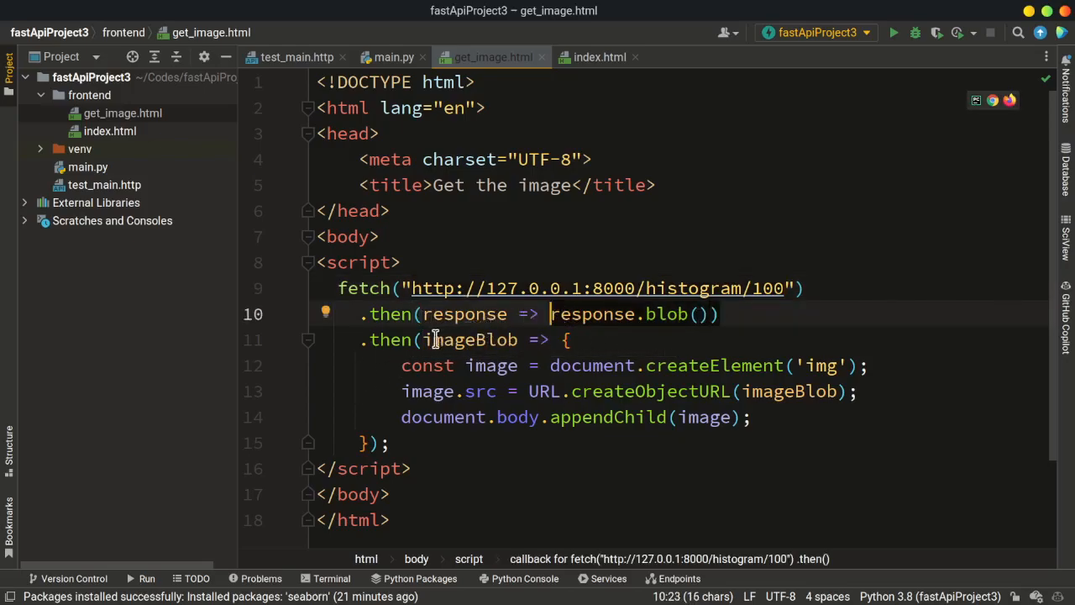
click(430, 340)
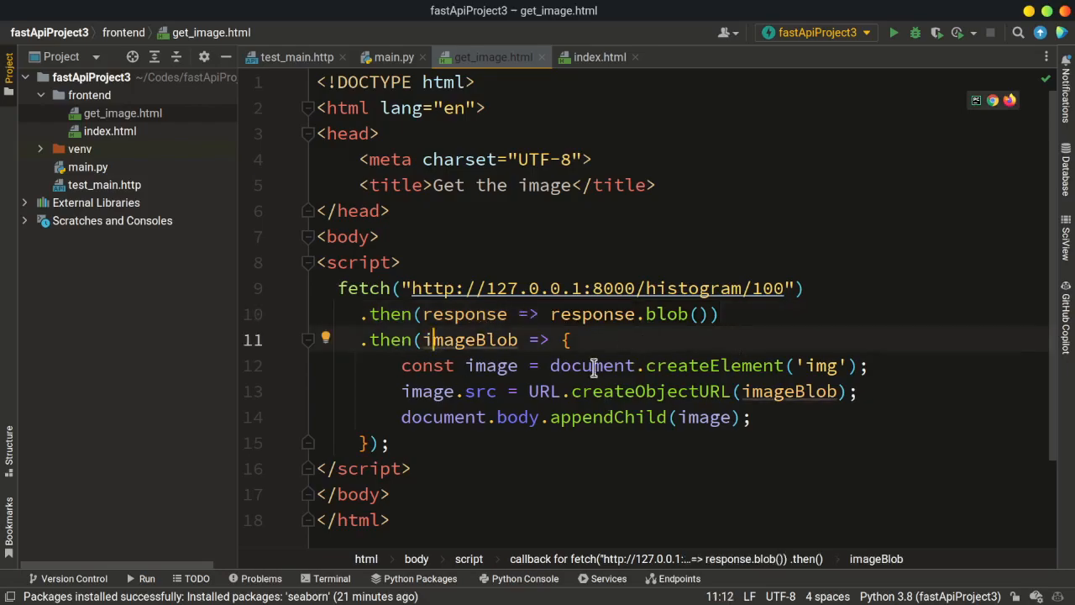
mouse_move(814, 391)
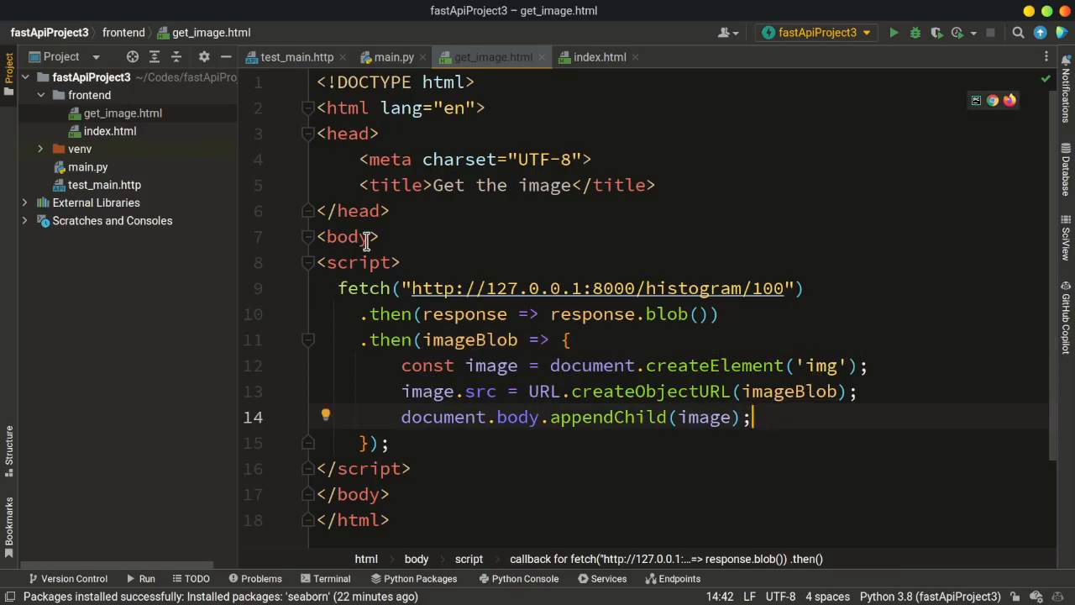
mouse_move(873, 52)
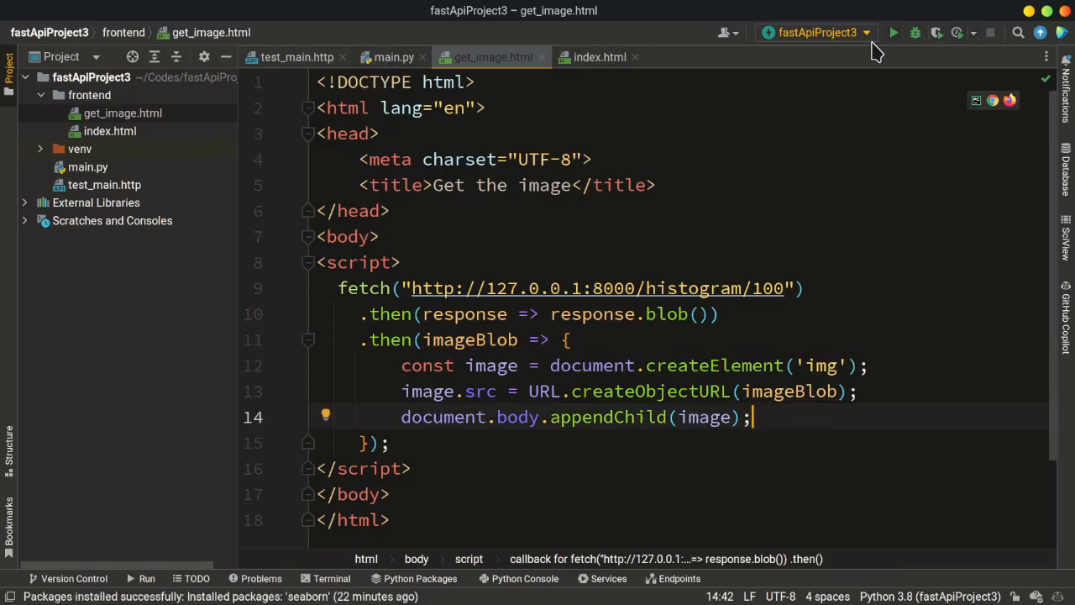
Run the FastAPI server and launch get_image.html in Chrome
click(897, 34)
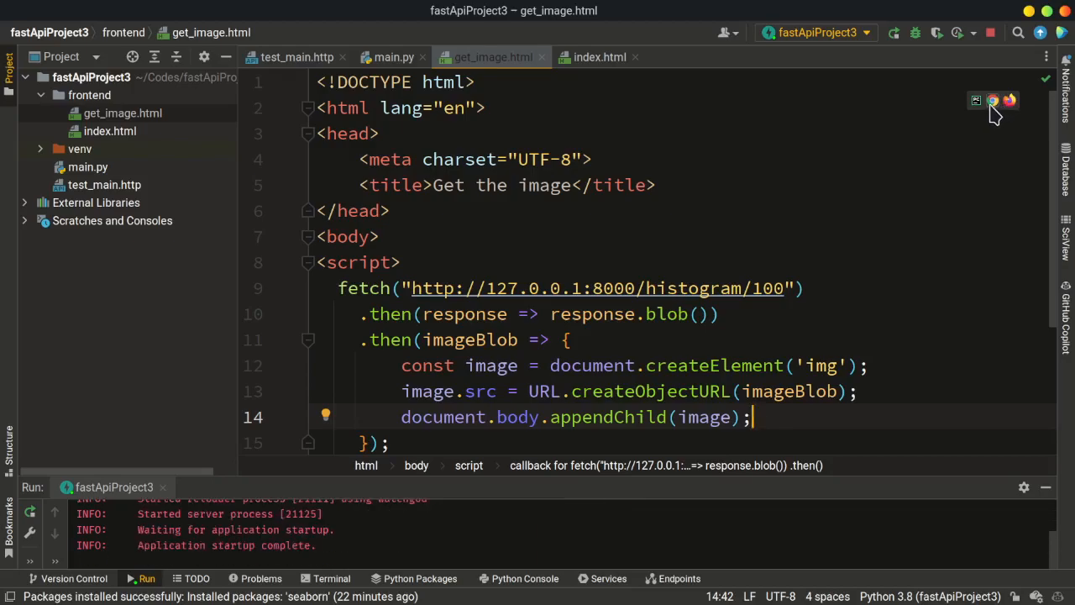
mouse_move(990, 101)
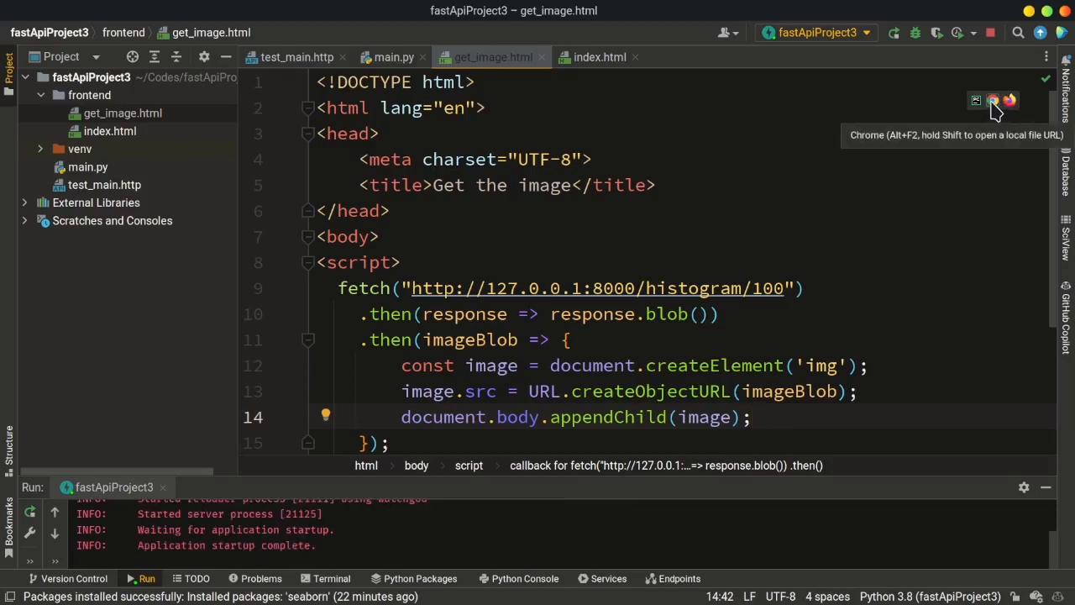
click(991, 101)
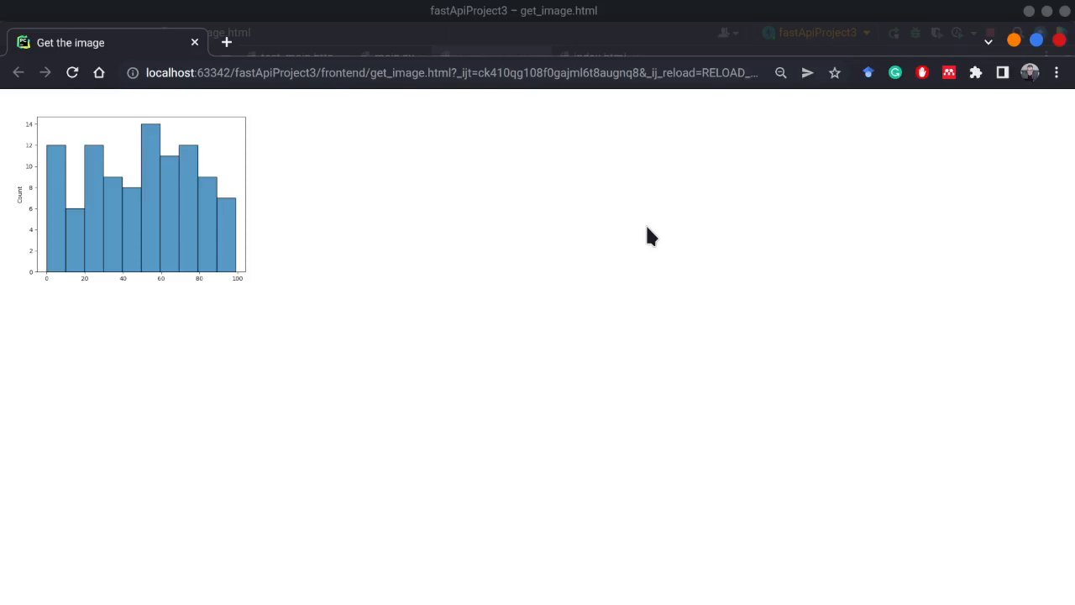
mouse_move(652, 269)
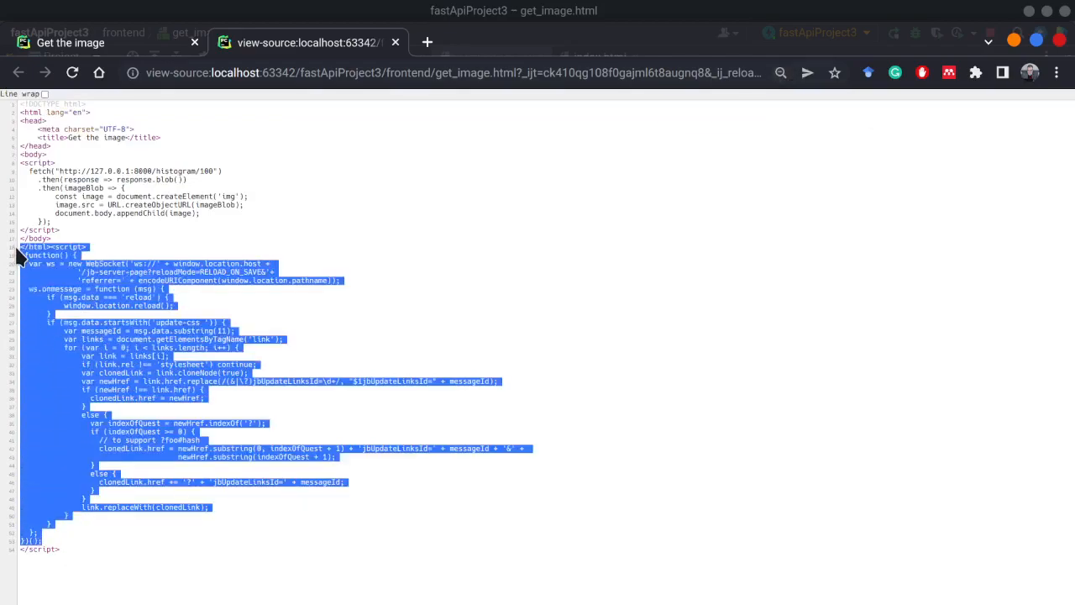
mouse_move(69, 238)
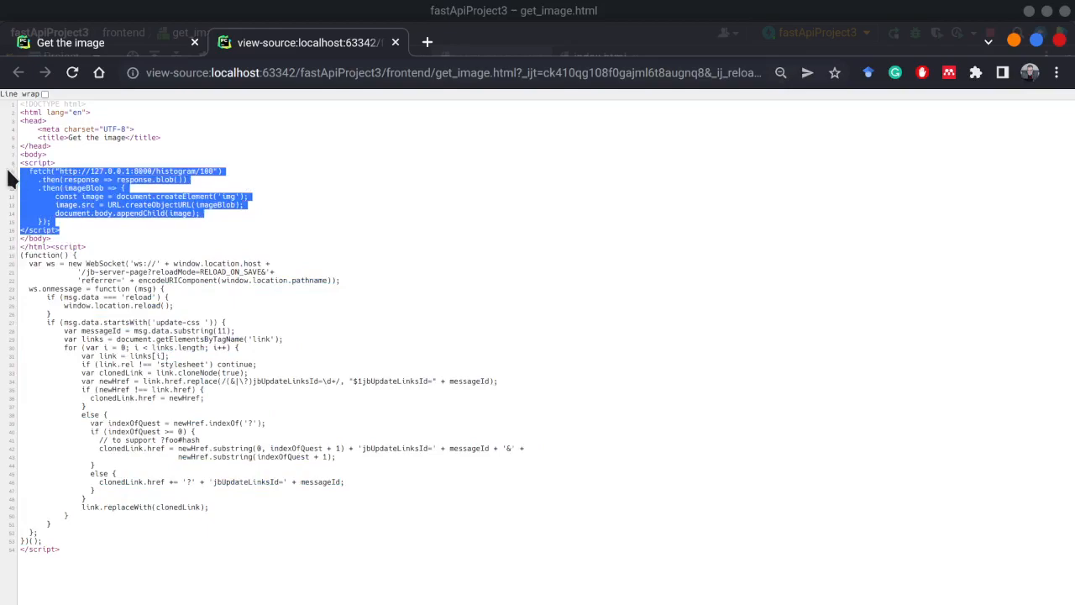
mouse_move(93, 188)
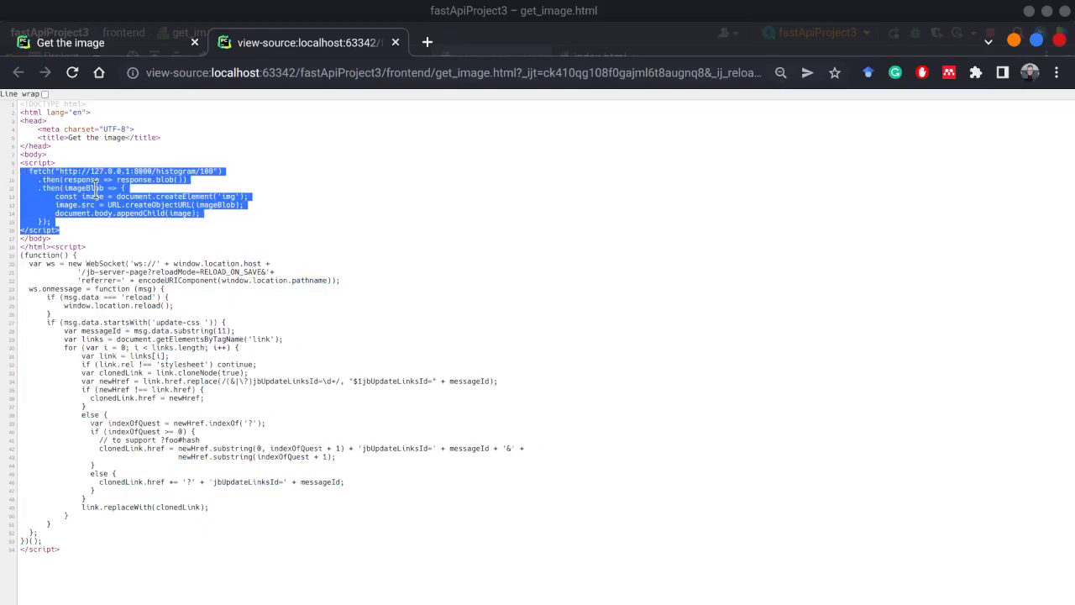
Return to the rendered histogram page after viewing the page source
click(93, 42)
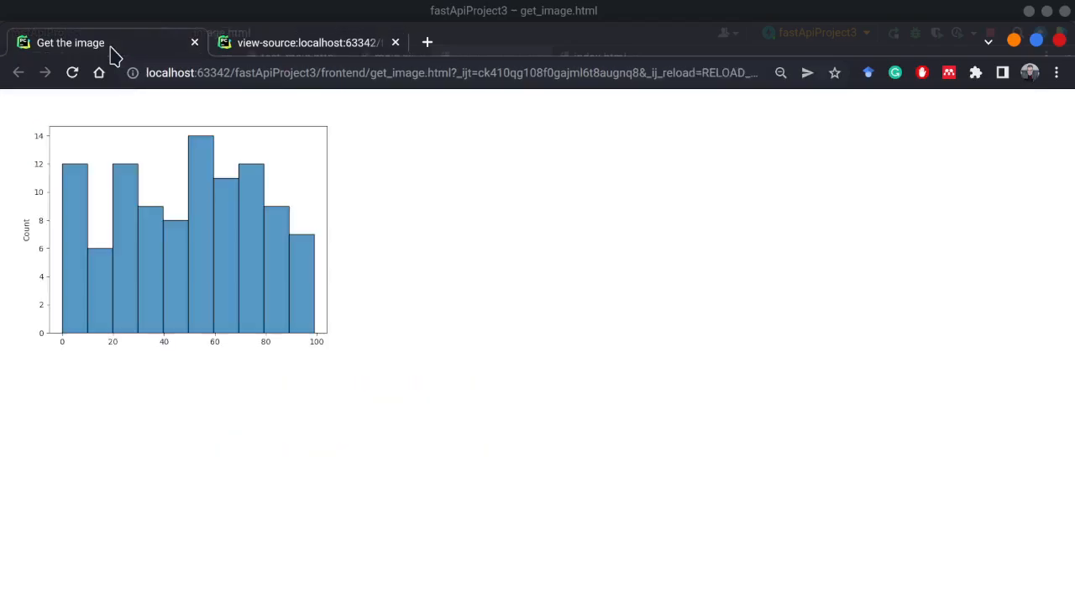
mouse_move(326, 279)
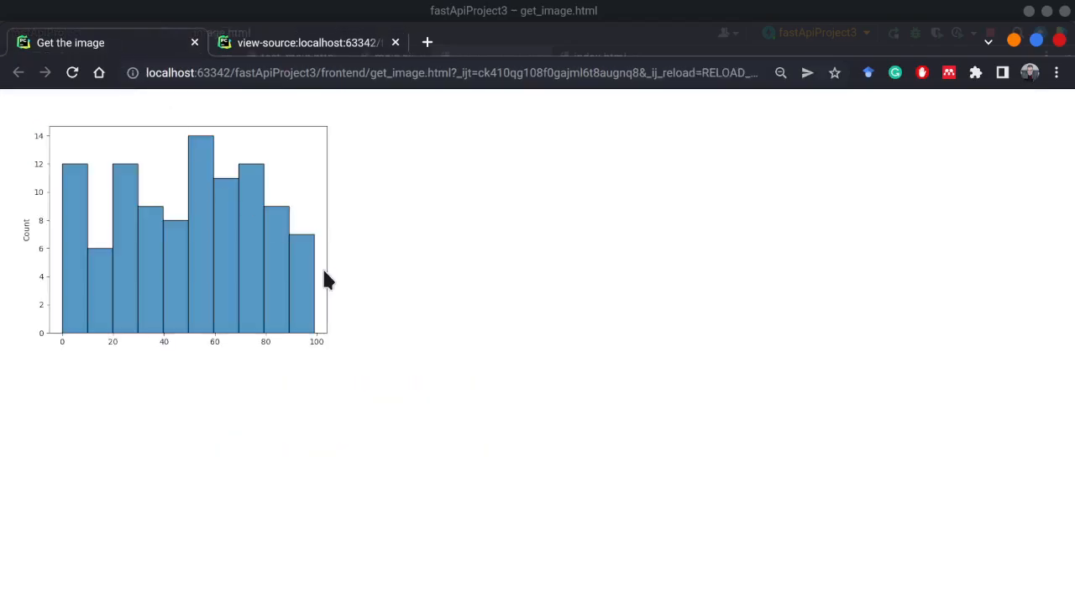
Use DevTools Elements to confirm the img element with a blob src in the body
key(F12)
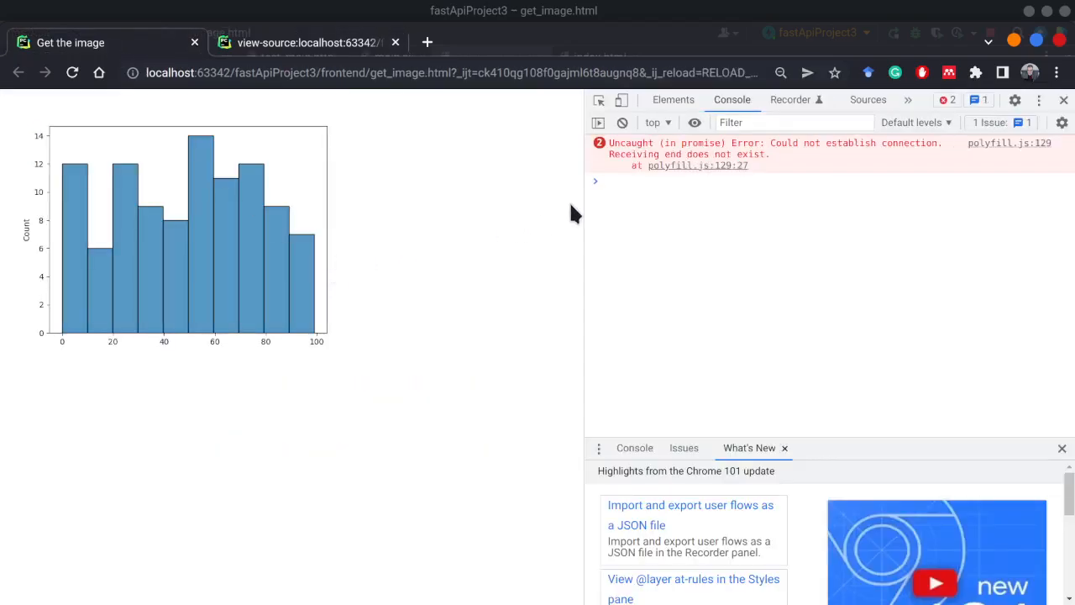
mouse_move(675, 168)
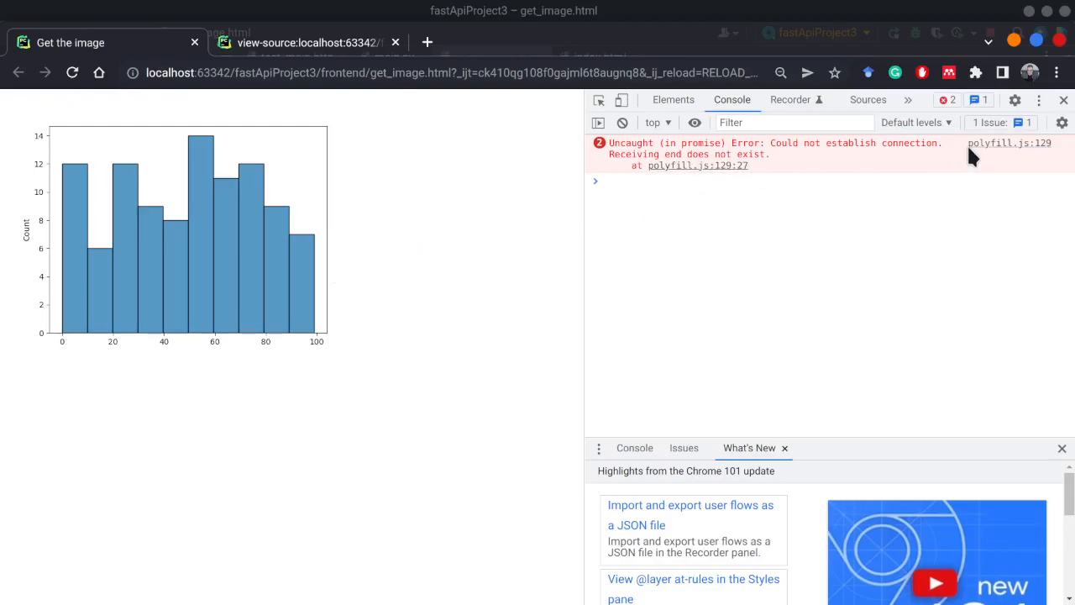
click(672, 99)
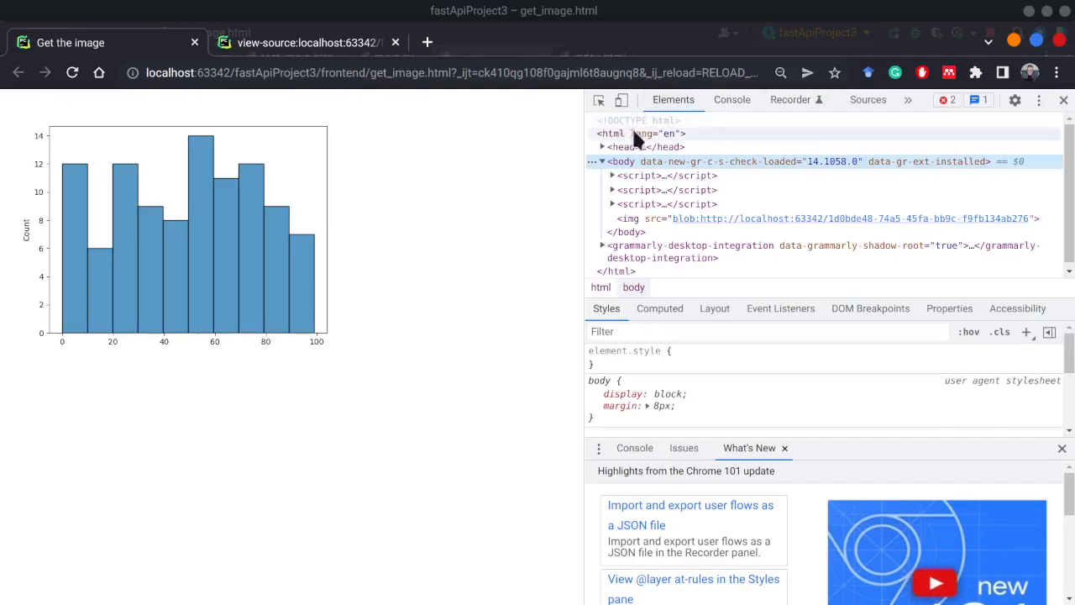
mouse_move(661, 161)
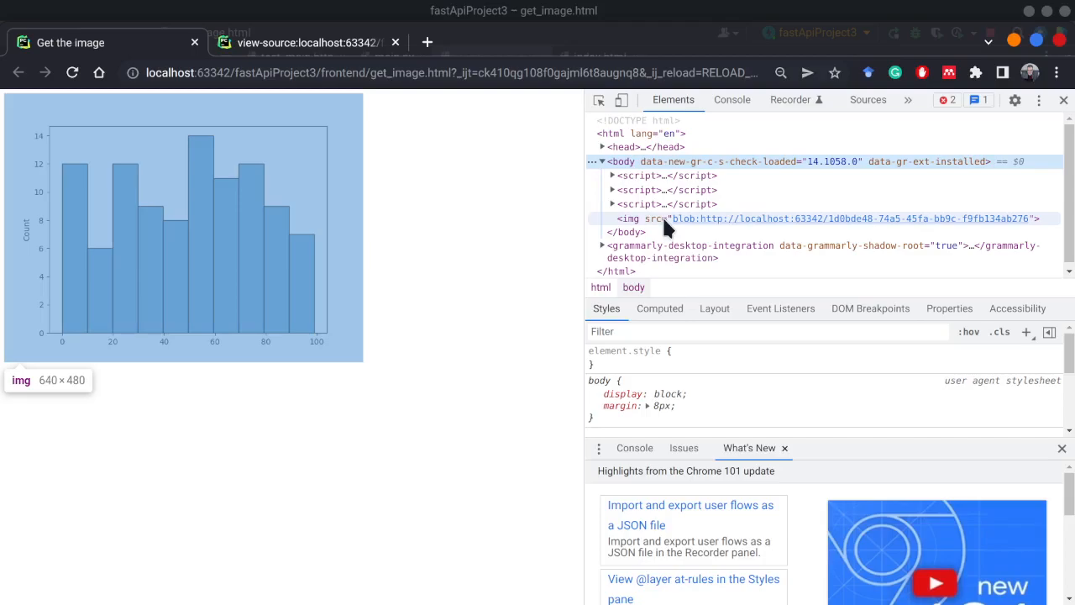
mouse_move(680, 228)
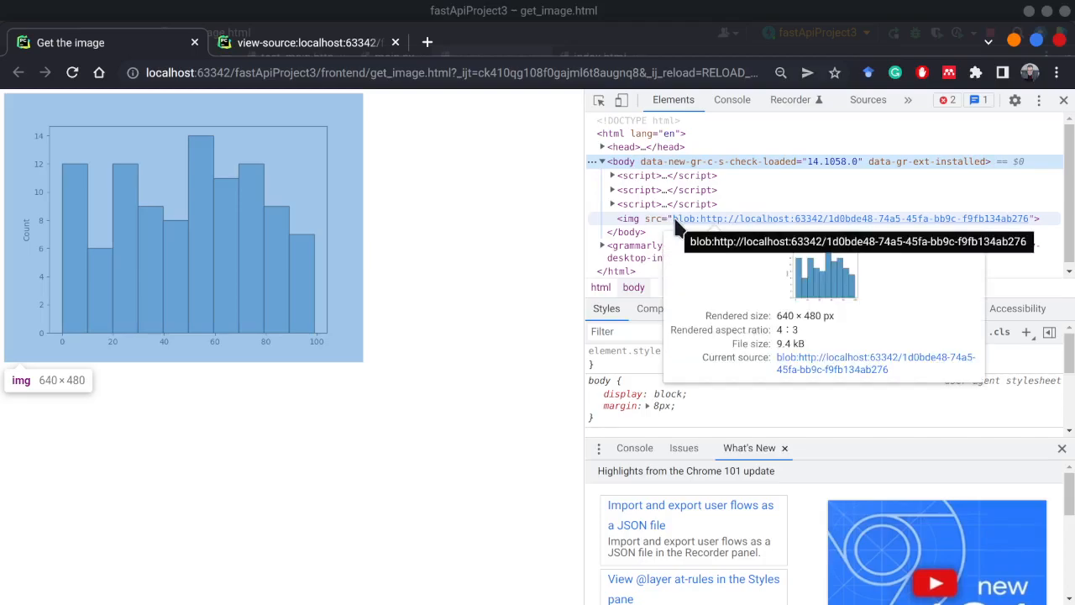
mouse_move(779, 228)
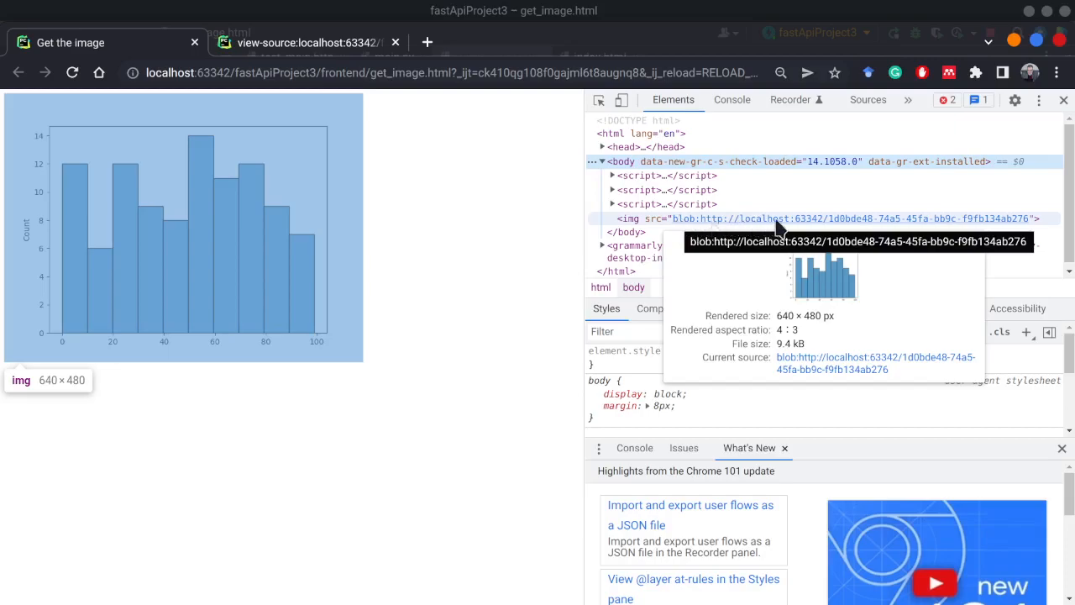
mouse_move(685, 227)
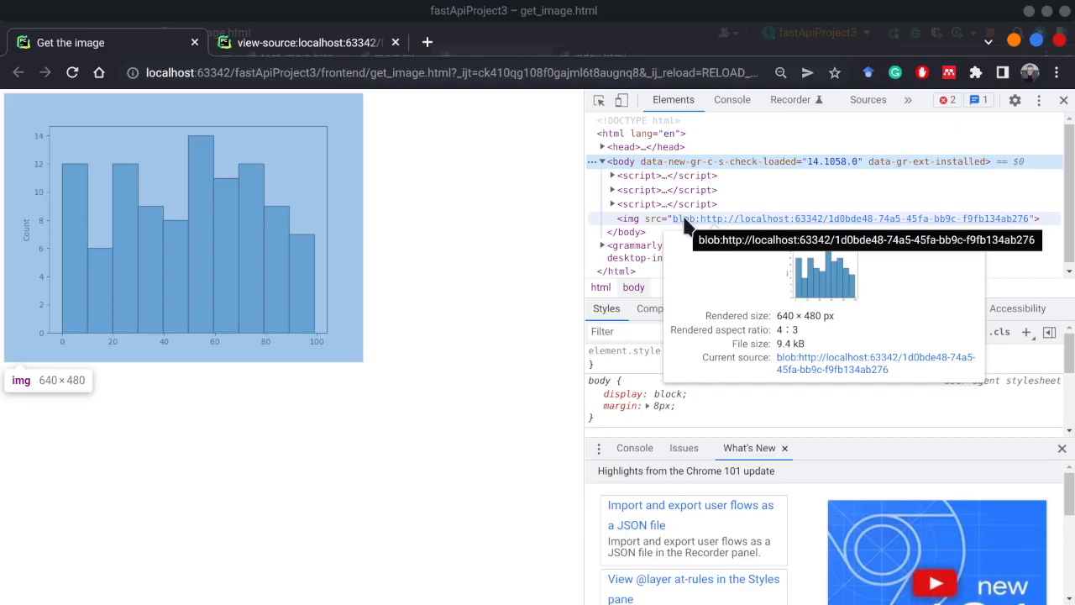
mouse_move(292, 287)
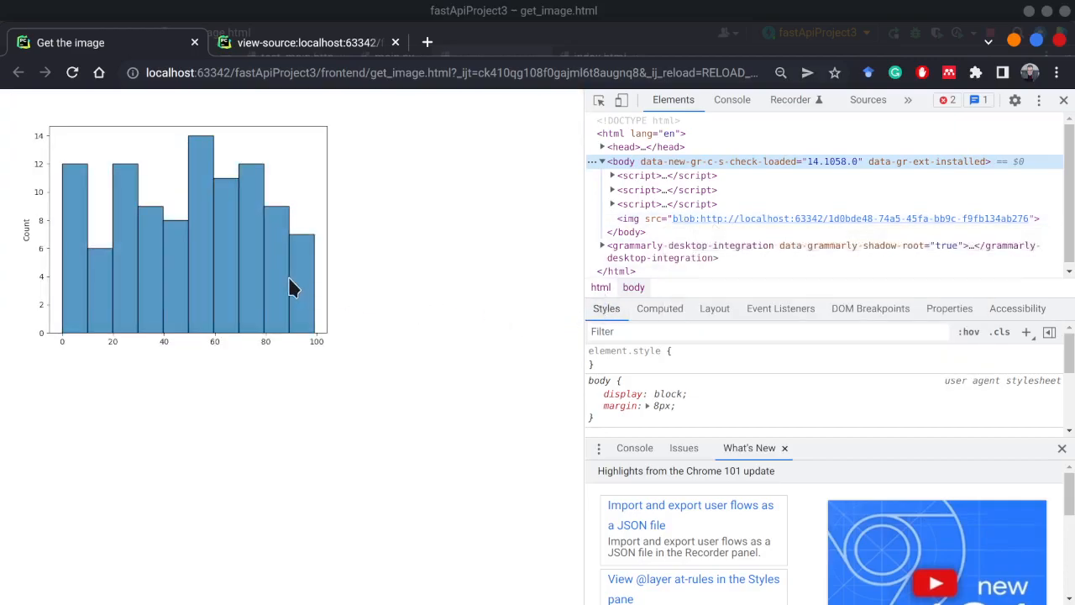